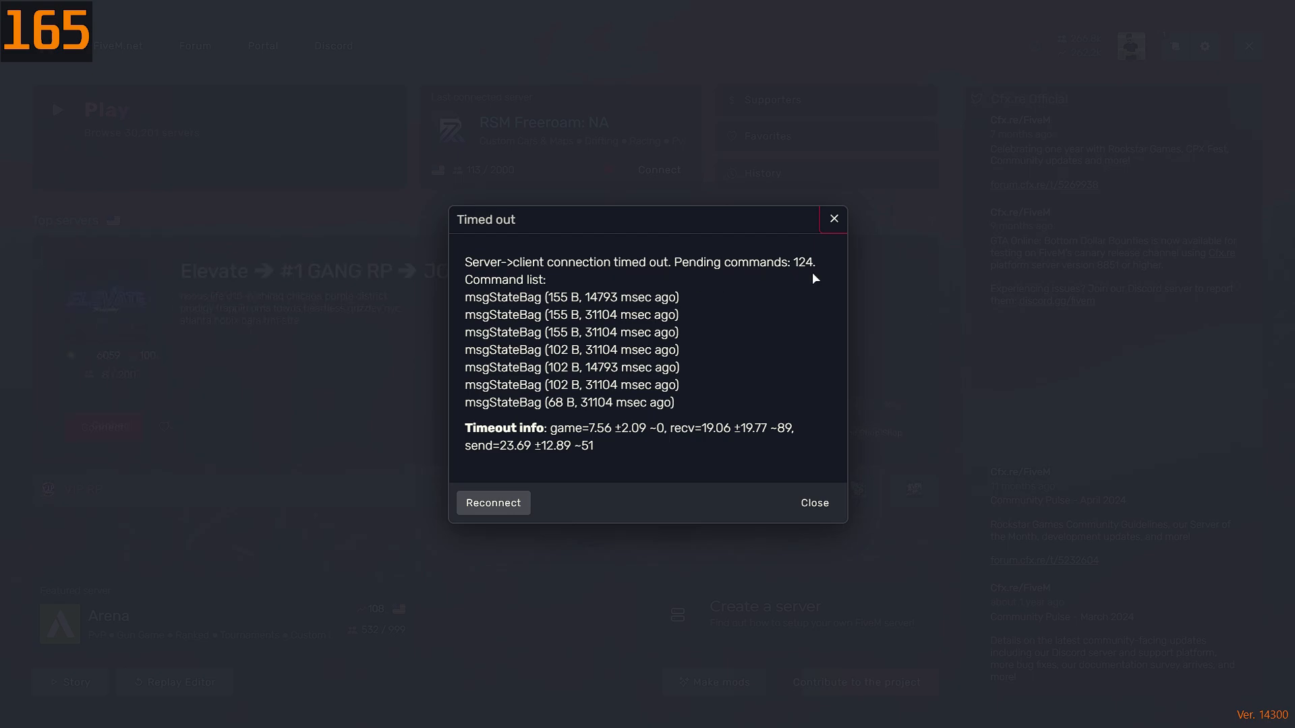
mouse_move(821, 269)
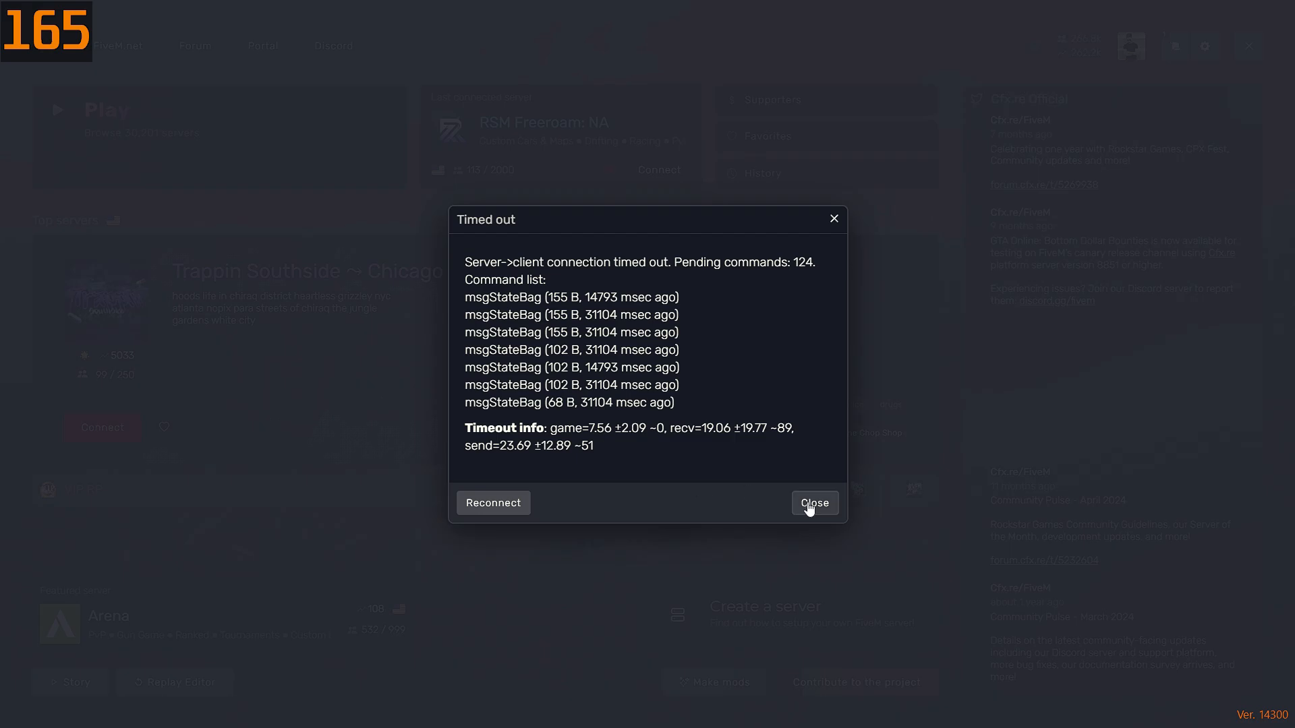
Step: Close FiveM's 'Timed out' connection error dialog
left_click(814, 504)
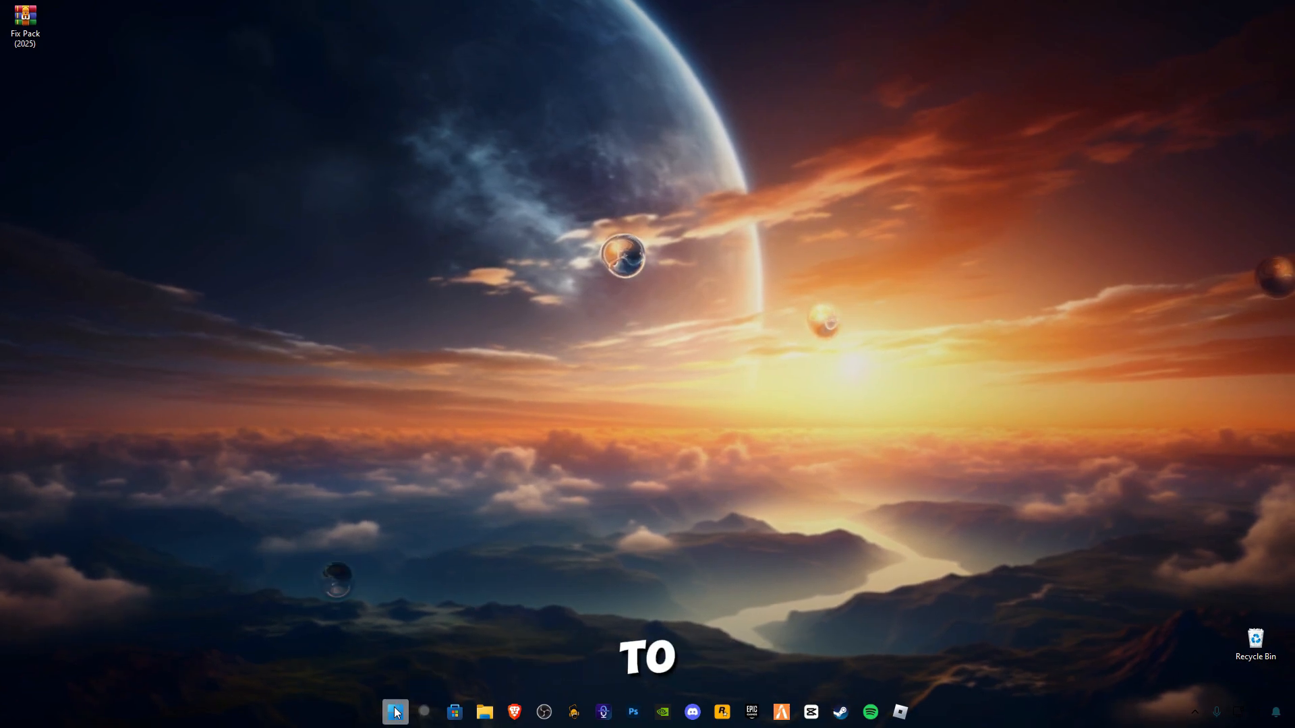
Step: Open temp via Run, delete all files, skip the in-use log file, and close the folder
right_click(396, 713)
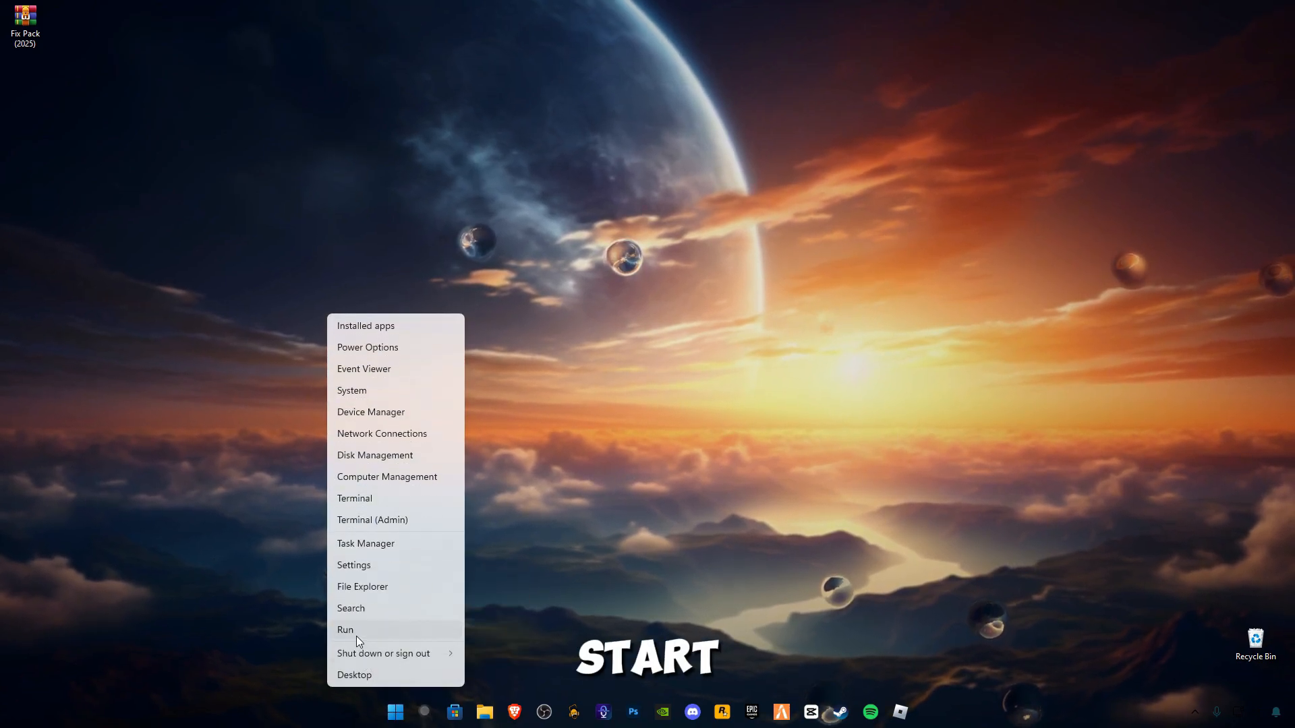
left_click(570, 552)
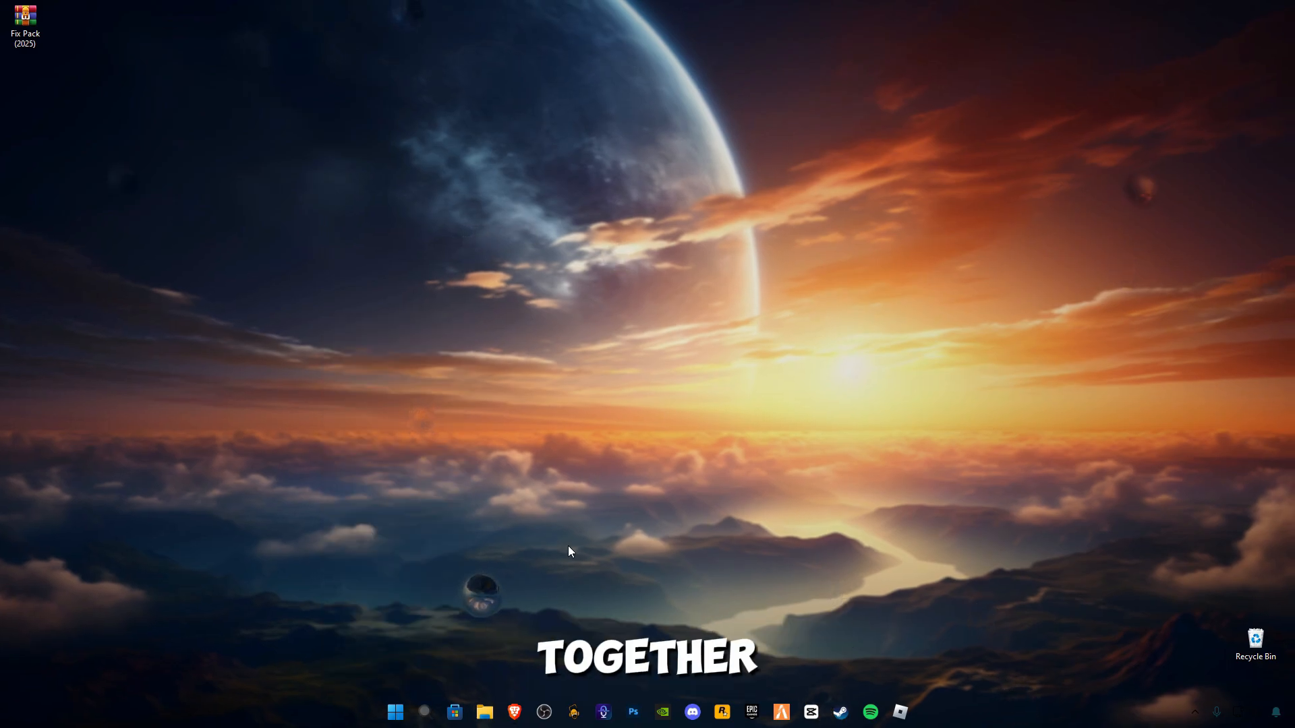
type("t")
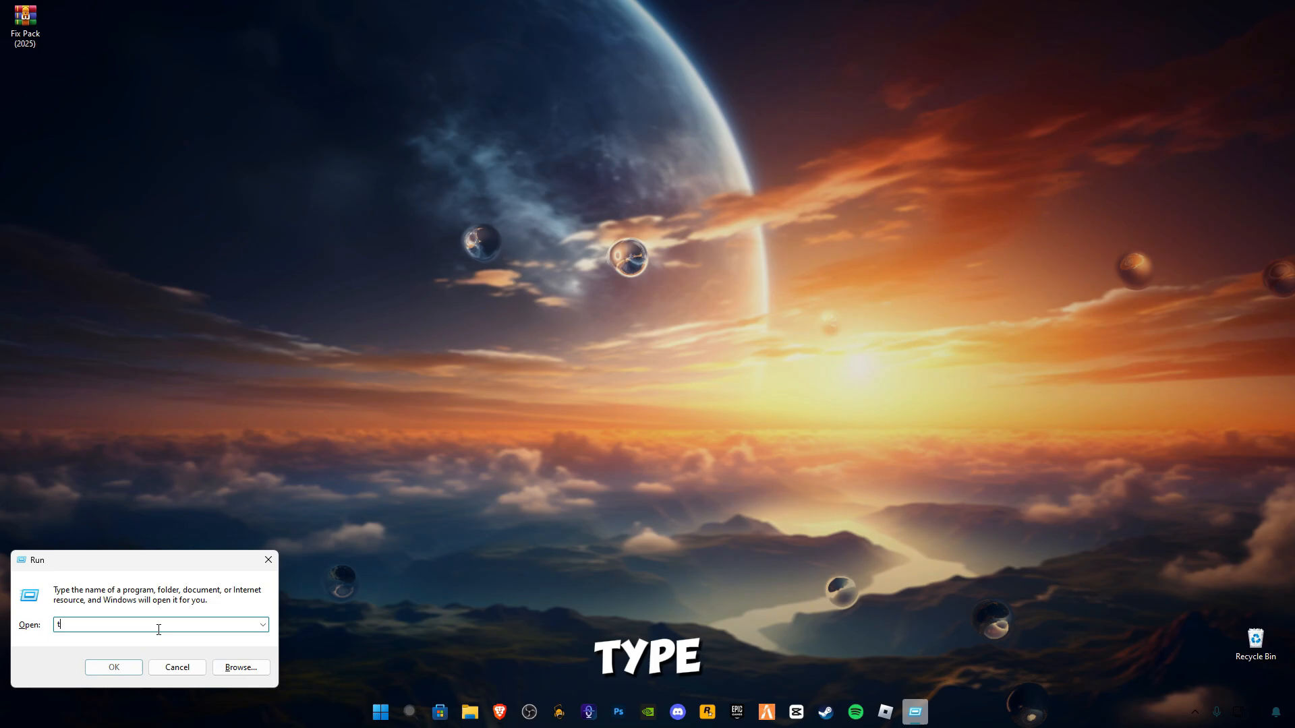
key("enter")
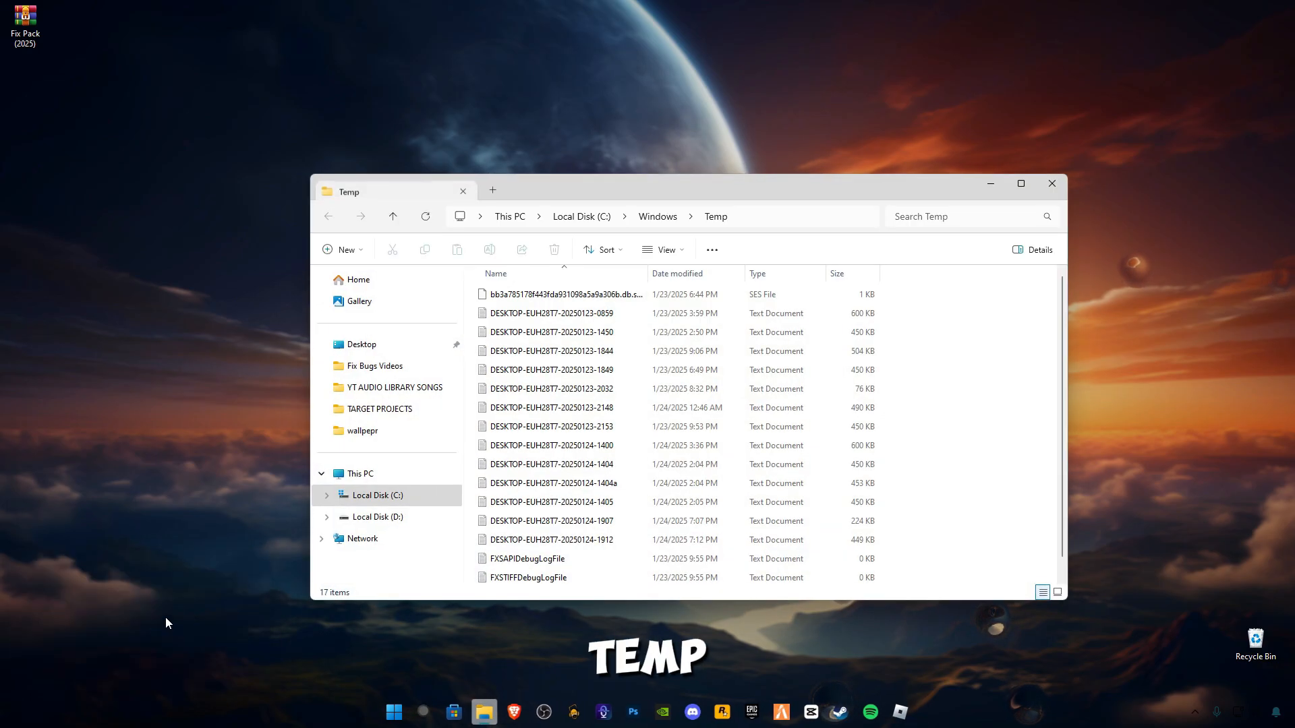
key("ctrl+a")
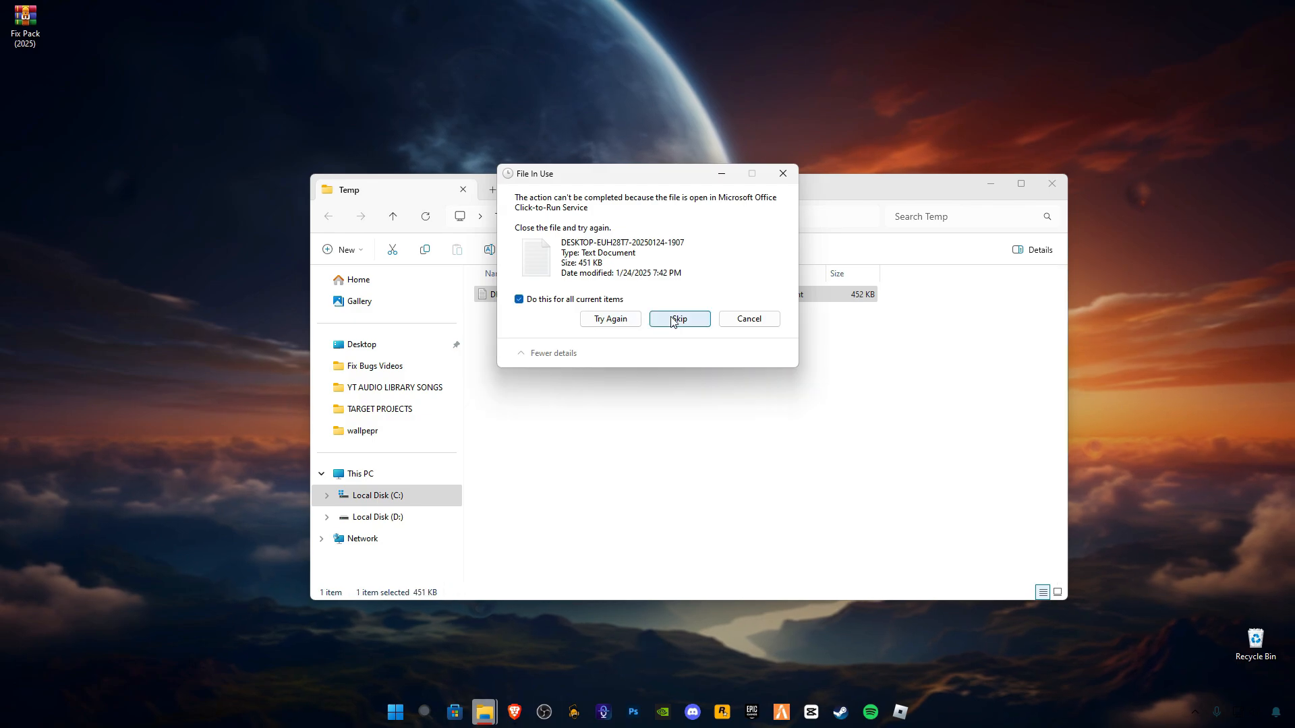
left_click(678, 319)
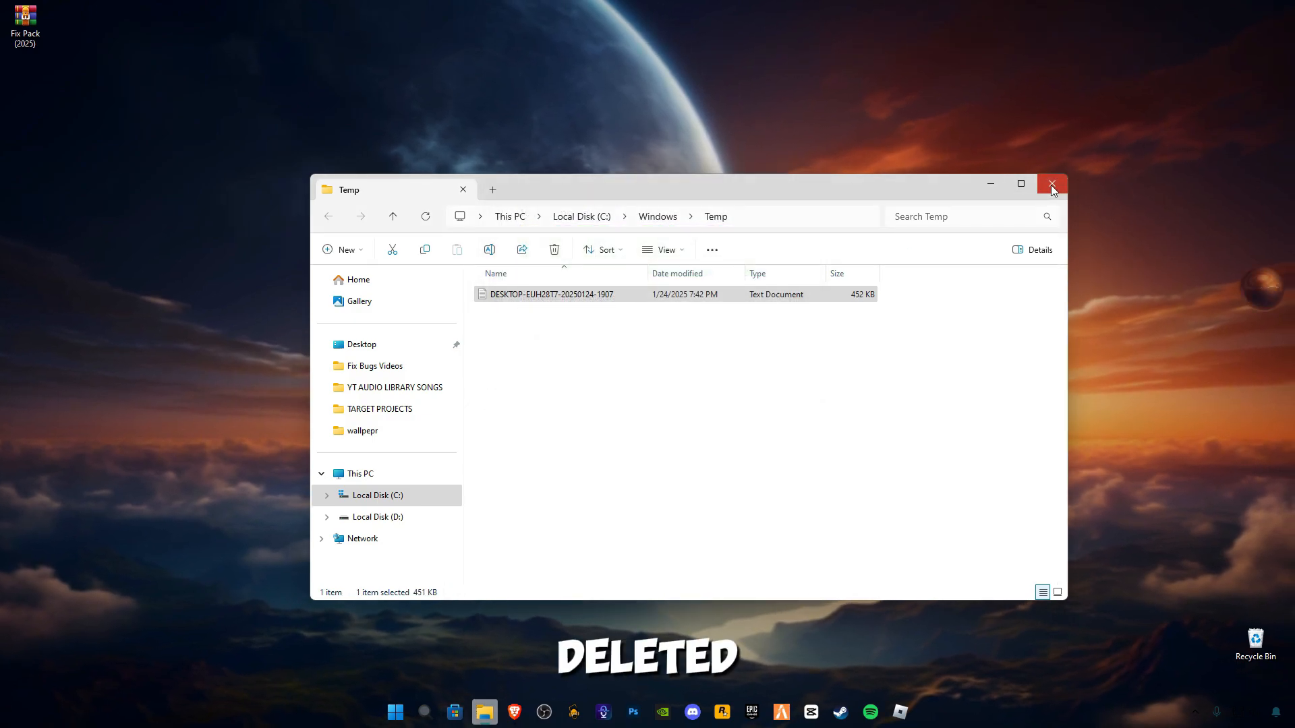
left_click(1050, 184)
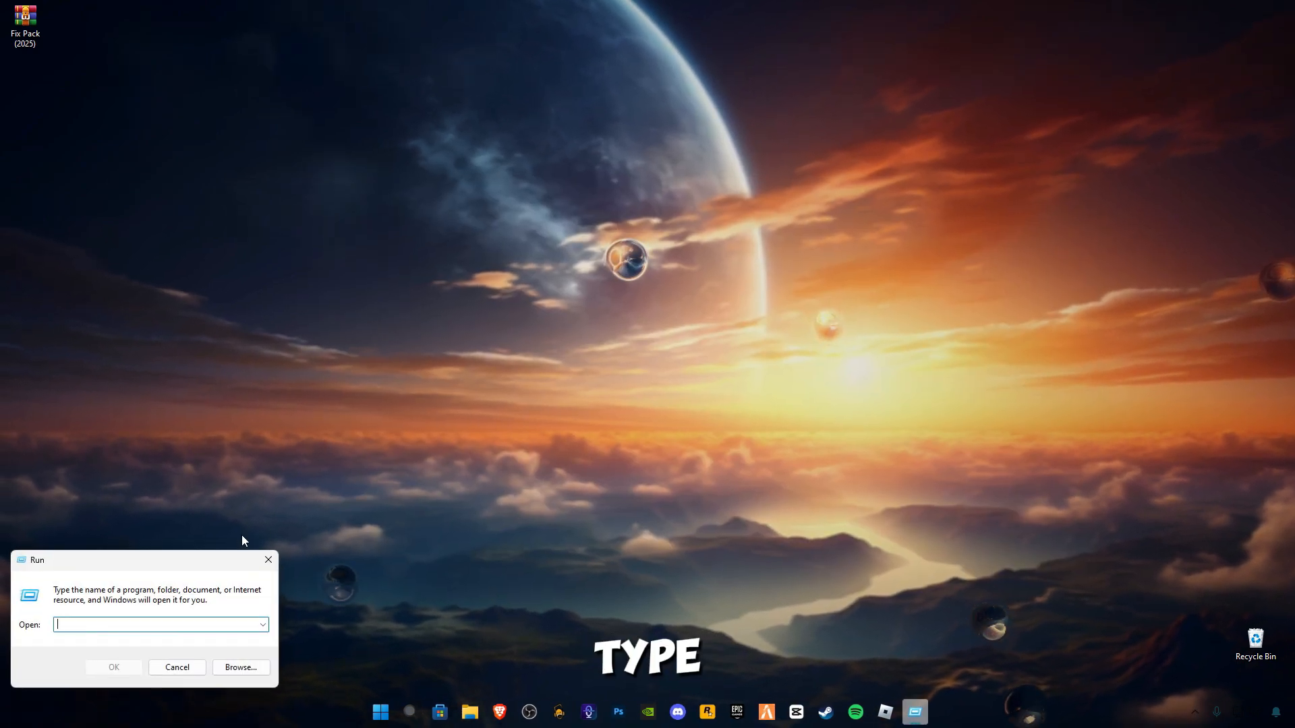
Step: Open %temp% via Run, recycle all 829 items, skip the in-use folder, and close Explorer
type("%temp")
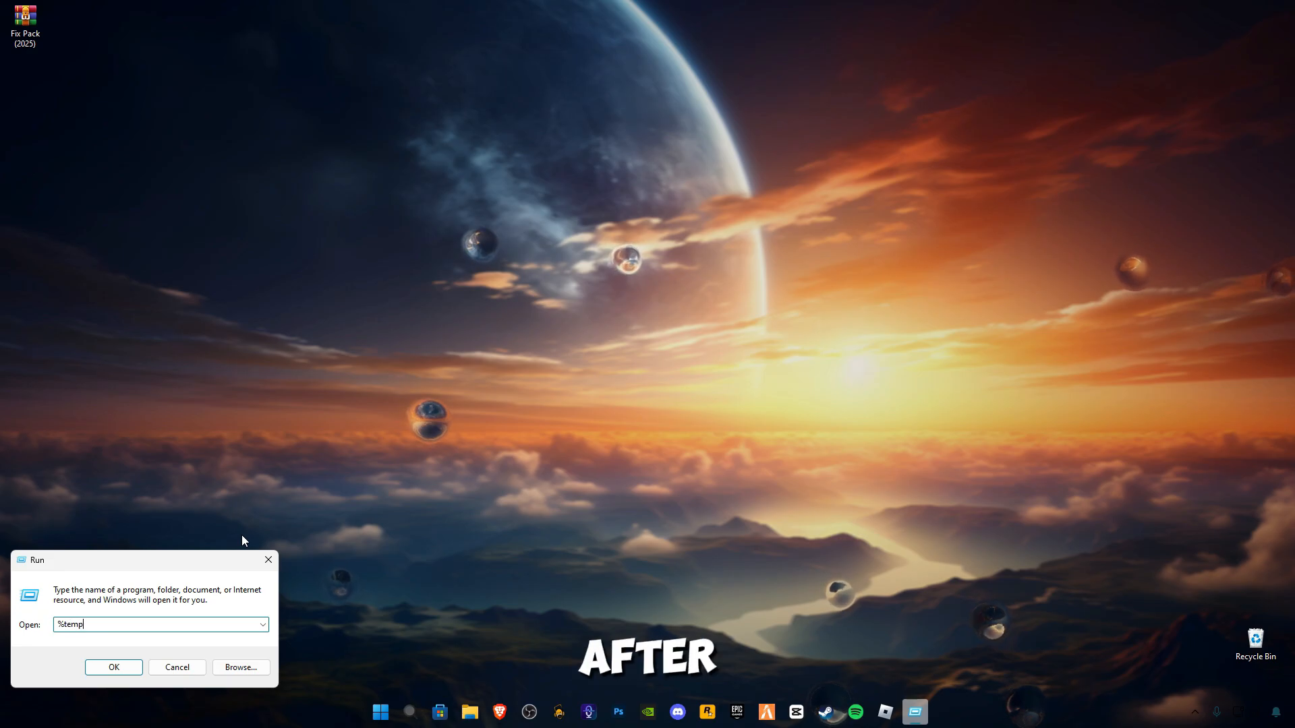
type("%")
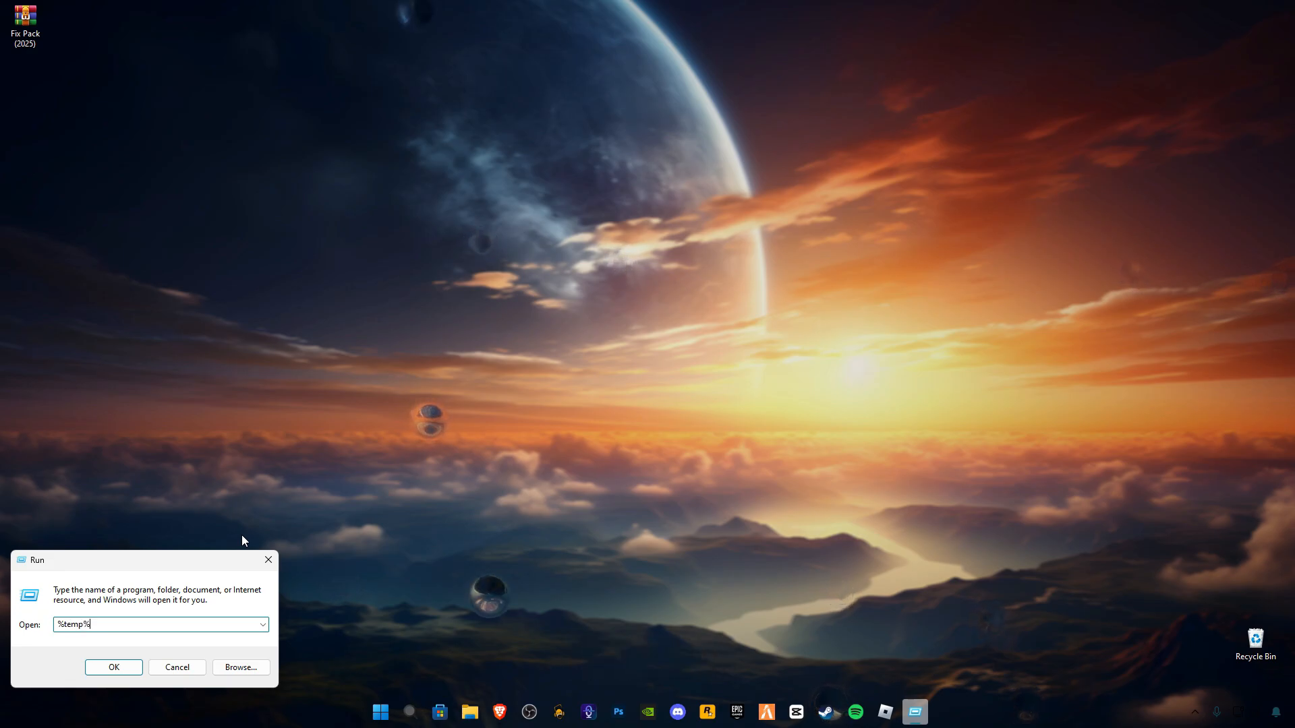
left_click(114, 668)
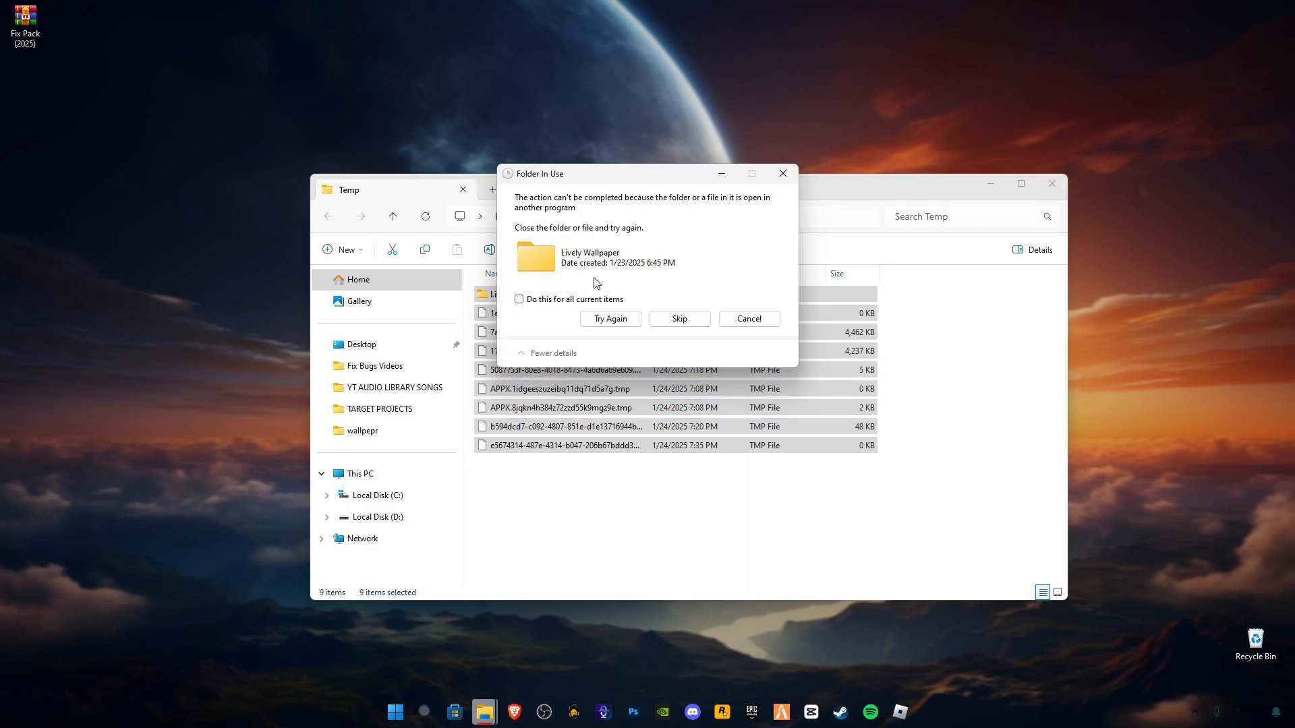
left_click(678, 318)
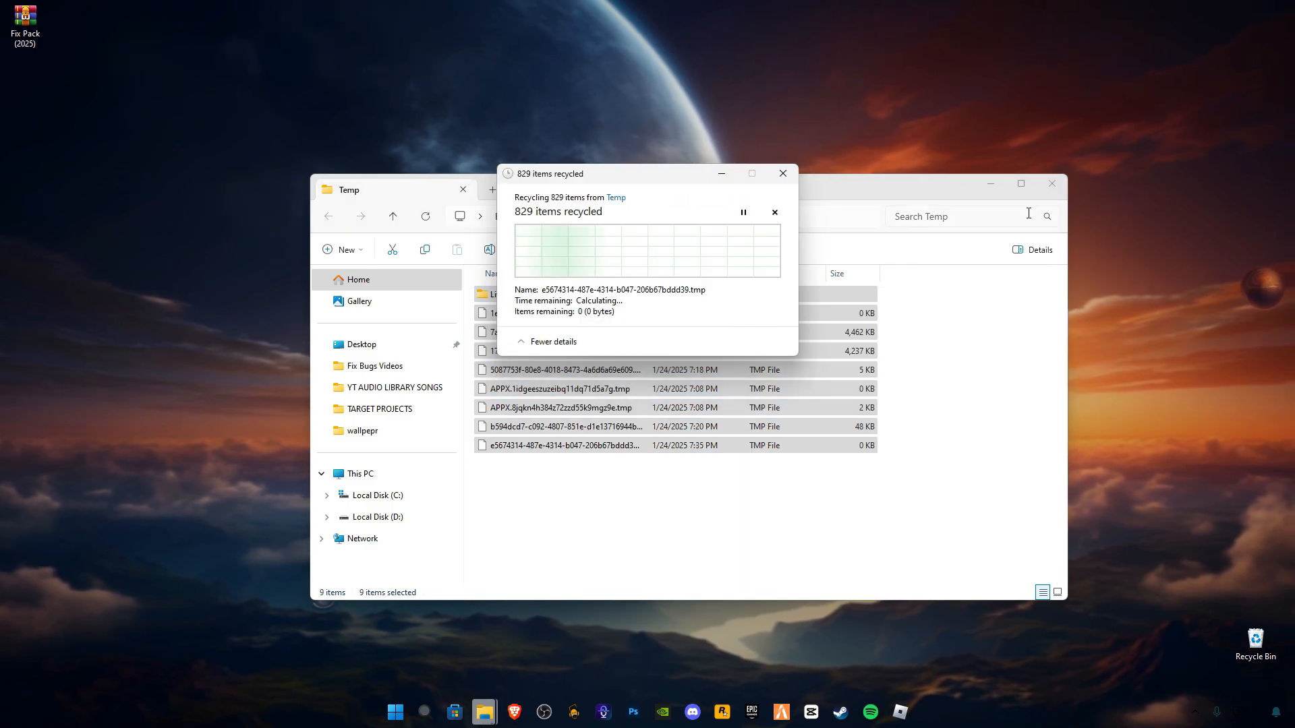
mouse_move(1051, 184)
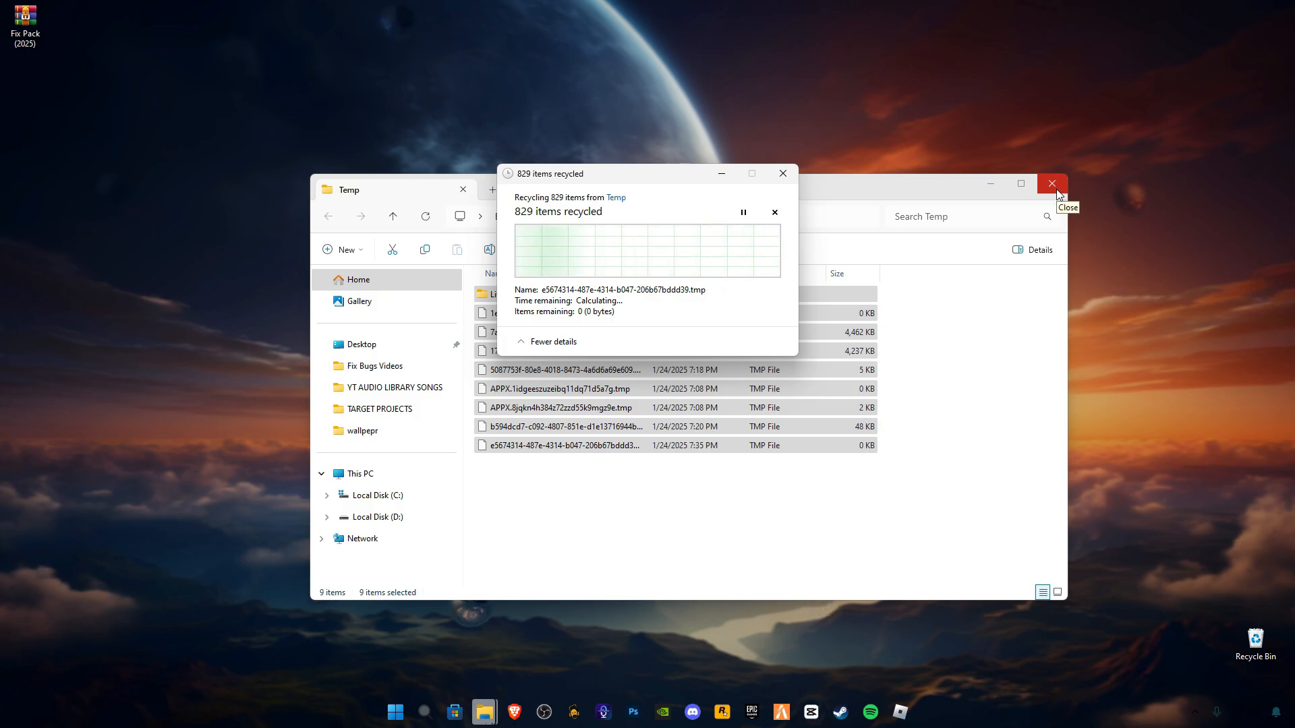
left_click(1051, 183)
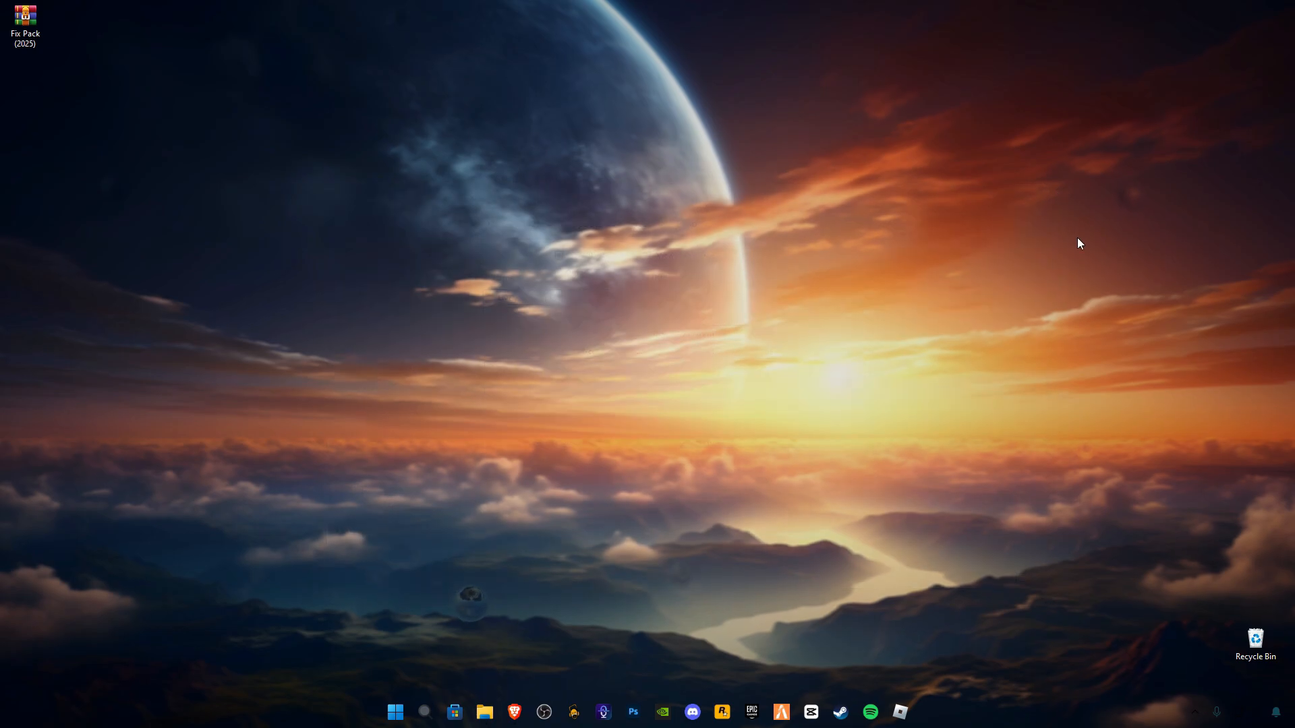
Step: Empty the desktop Recycle Bin and confirm permanent deletion
right_click(1254, 645)
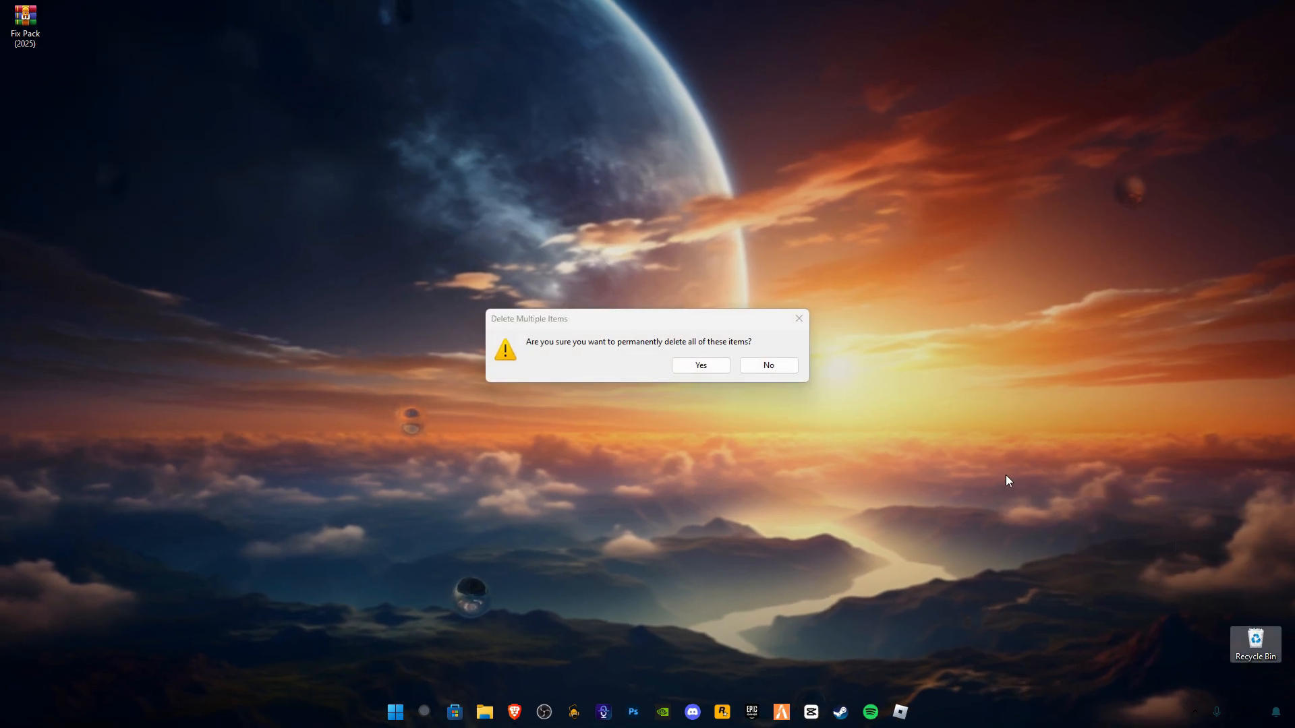
left_click(700, 366)
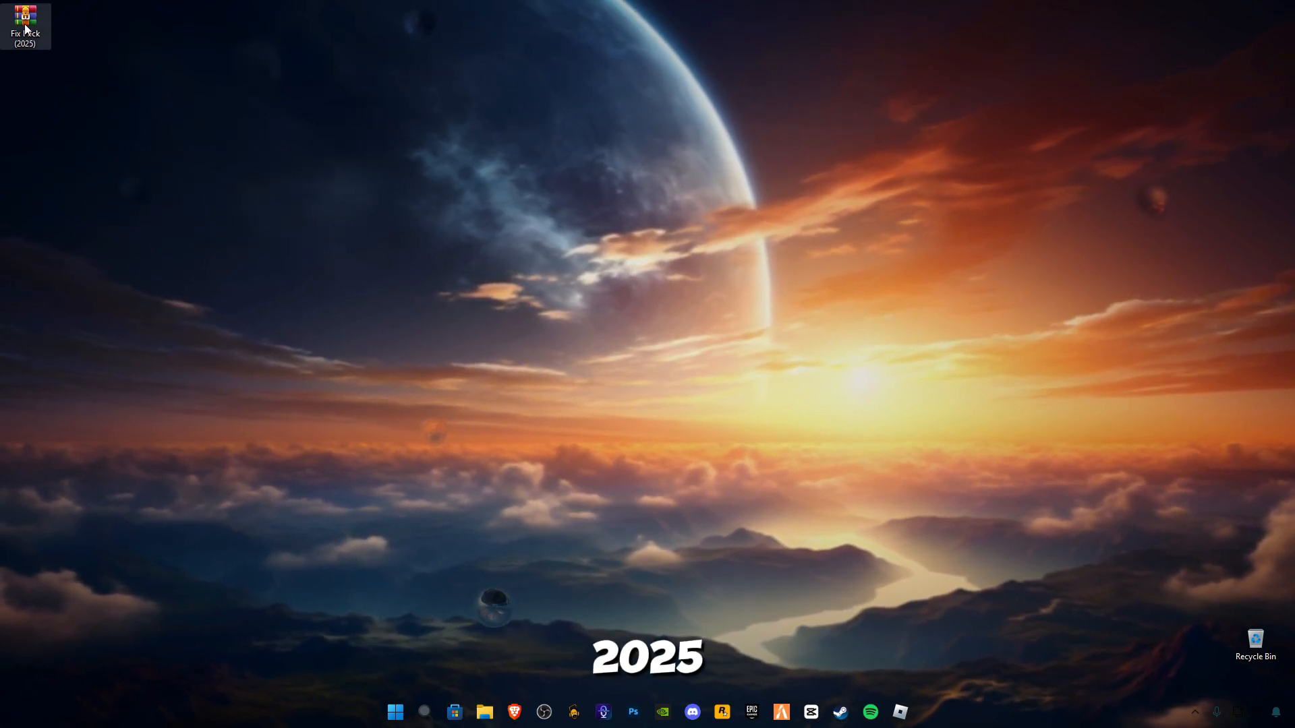
Step: Extract the Fix Pack (2025) archive into its own folder using WinRAR's context menu
right_click(25, 20)
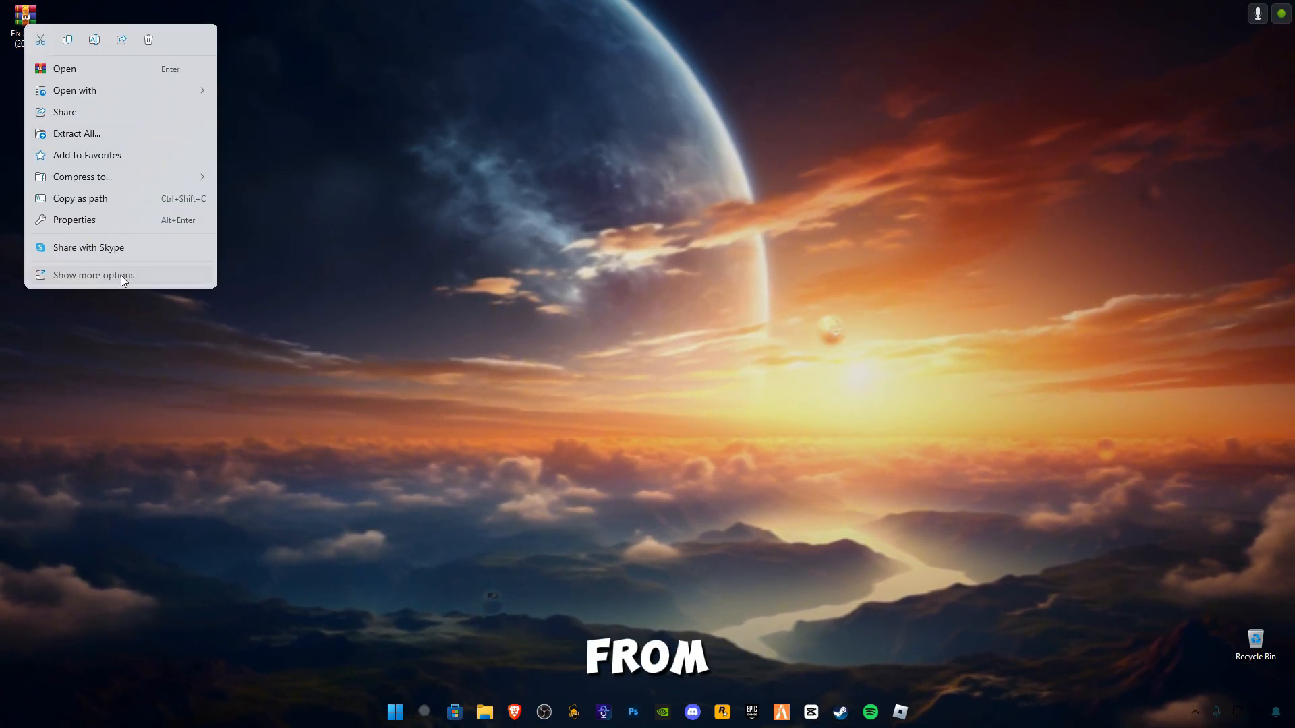
left_click(93, 275)
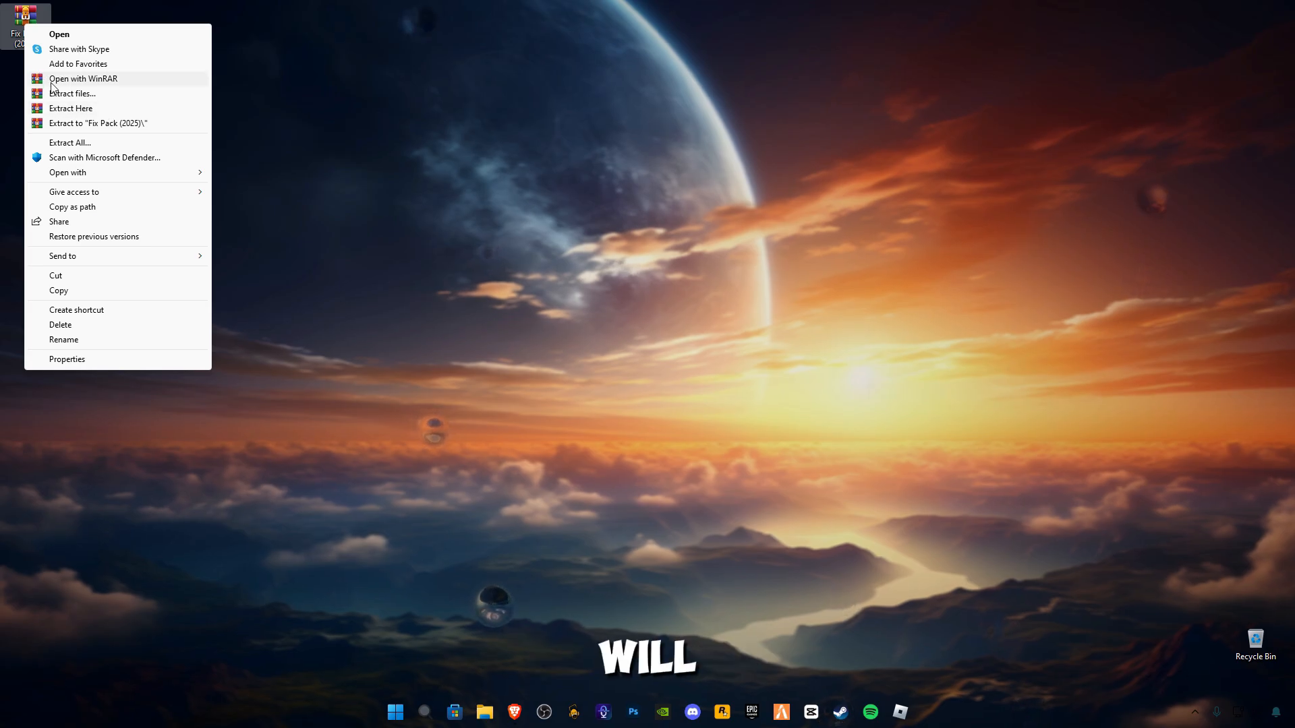
left_click(305, 199)
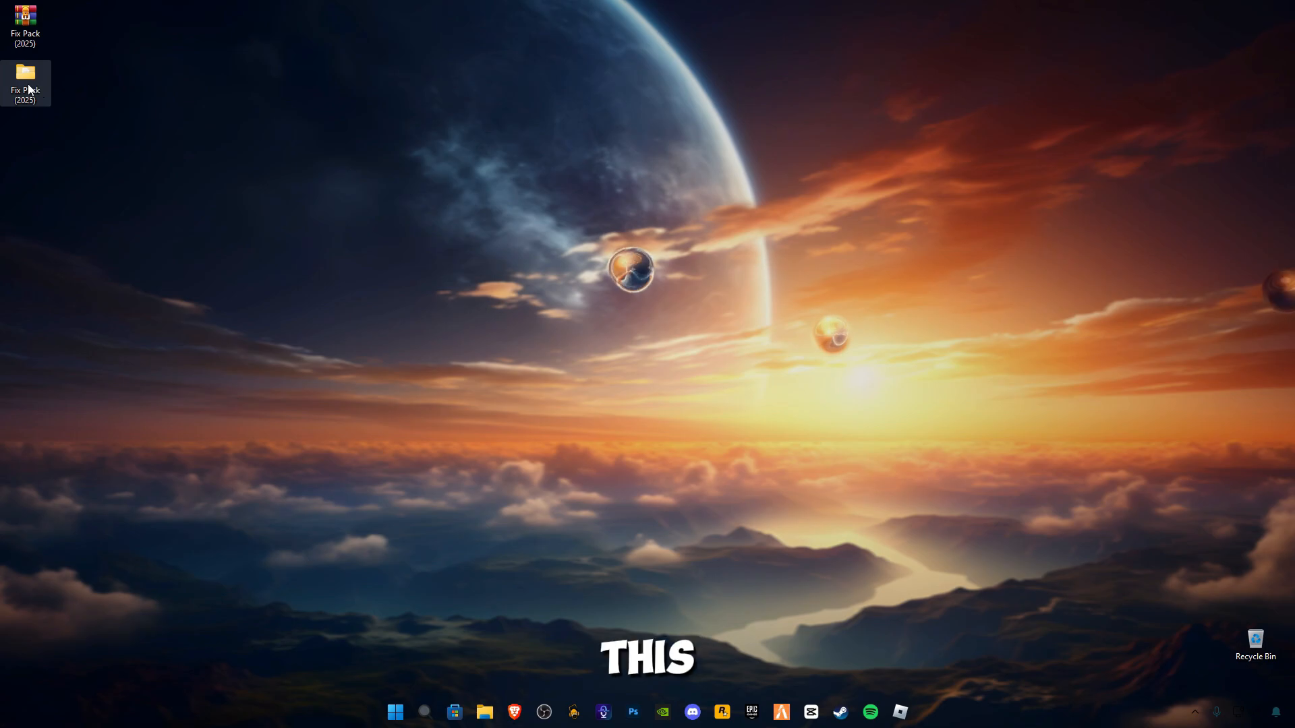
Step: Run dxwebsetup from Fix Pack (2025)\DirectX Installer, allow UAC, and start the installation
double_click(24, 76)
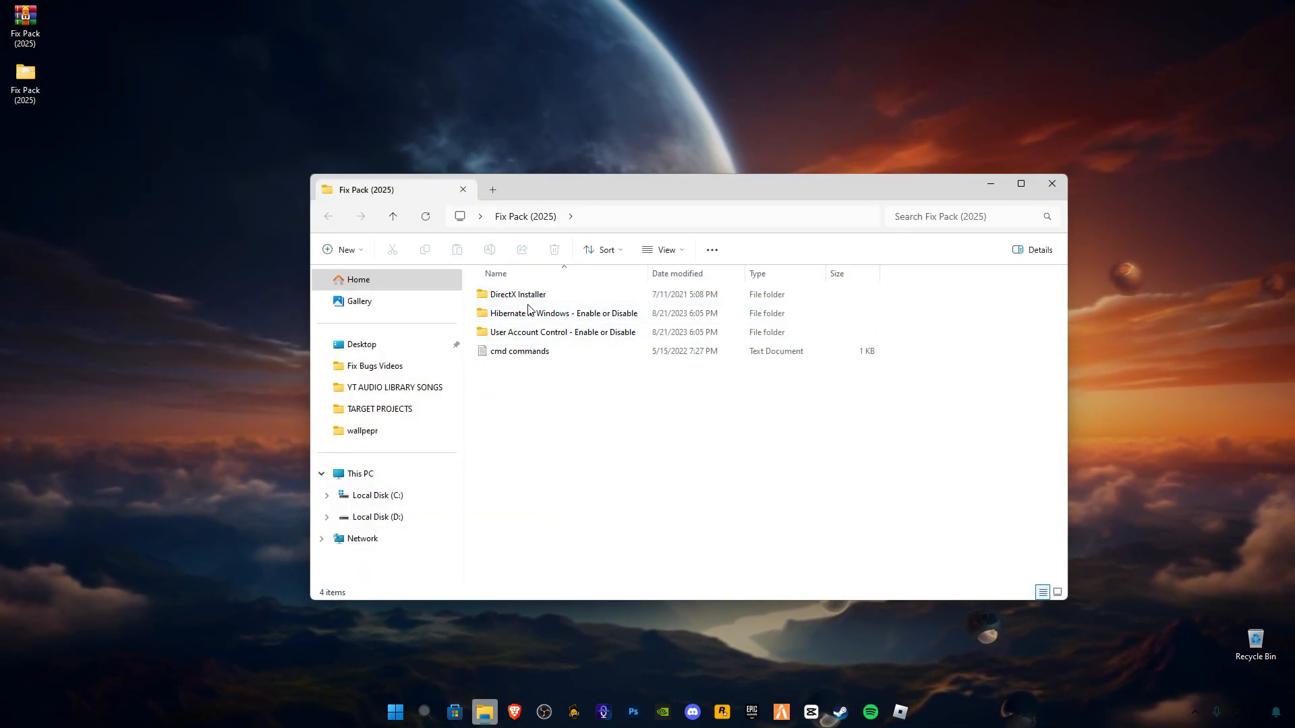
double_click(516, 294)
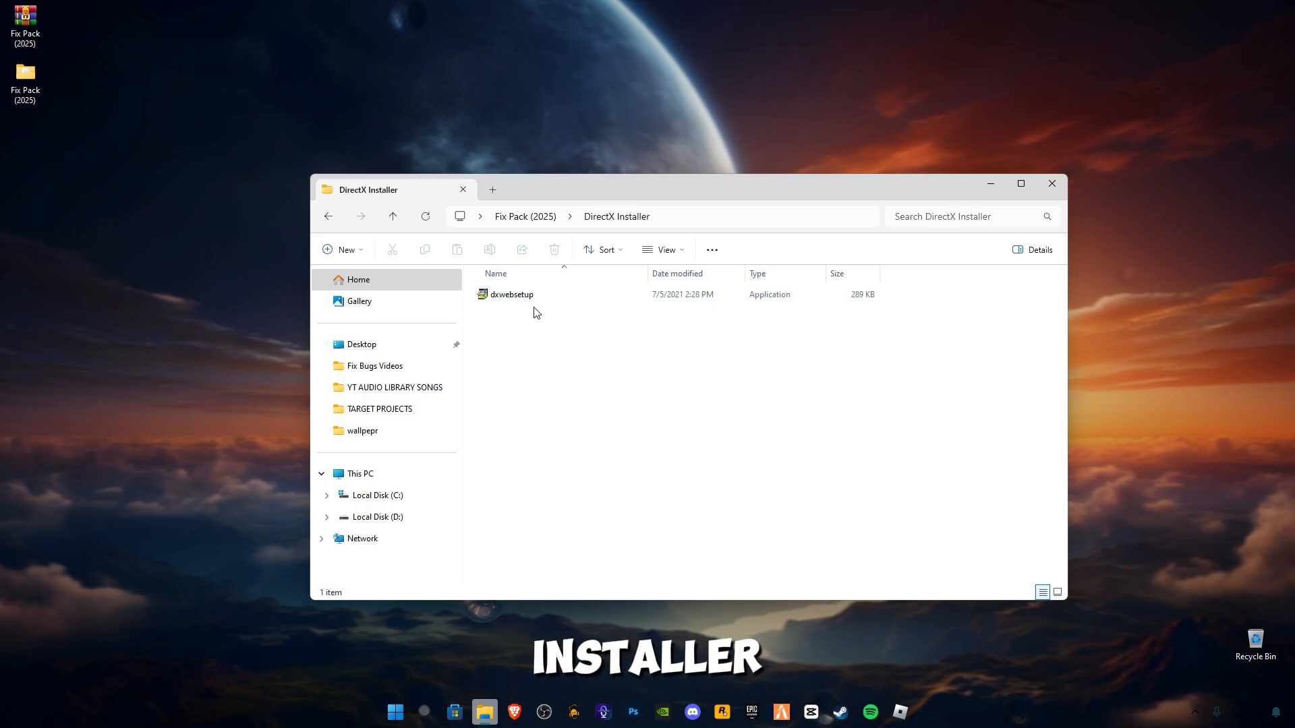
double_click(507, 294)
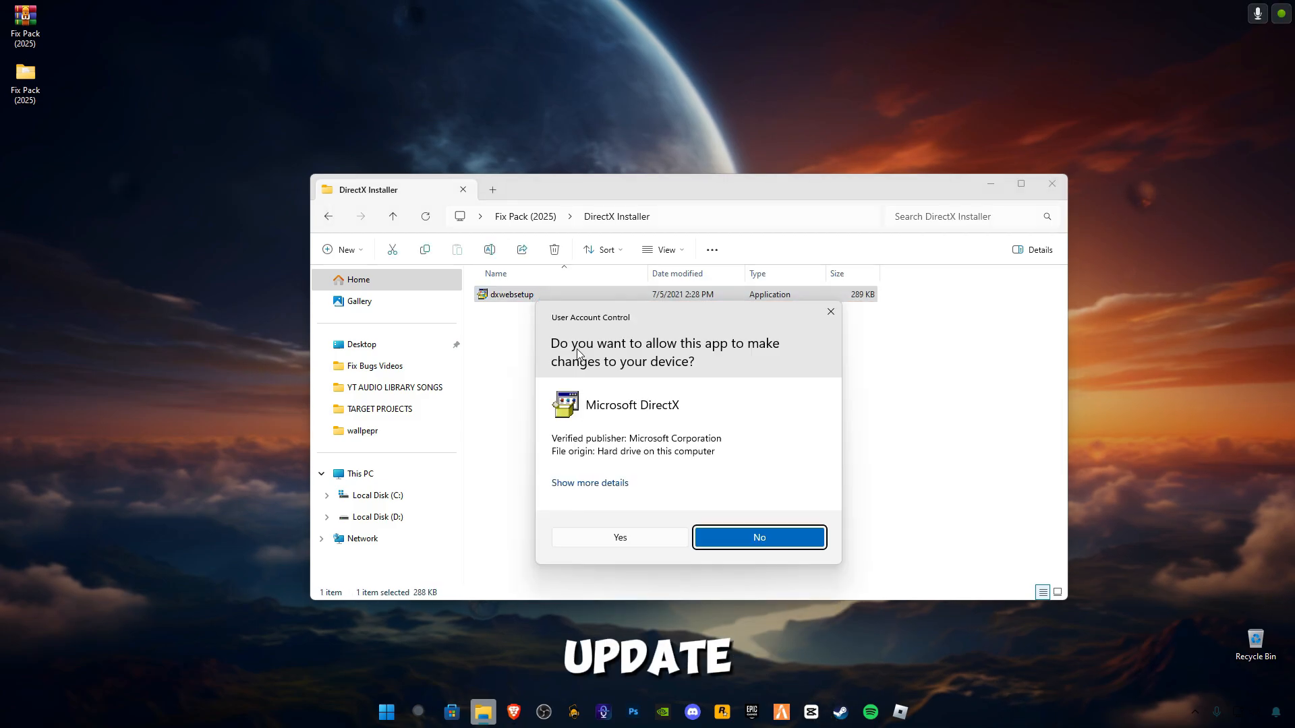
left_click(619, 538)
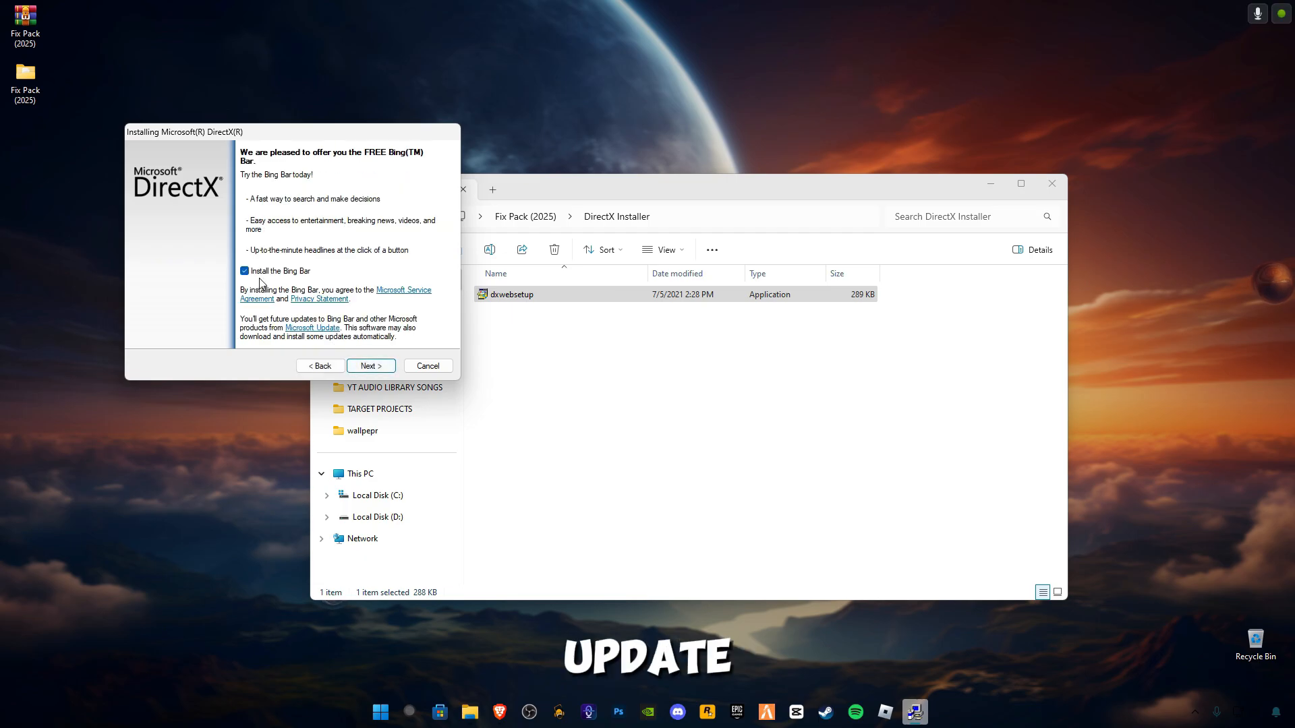
left_click(370, 365)
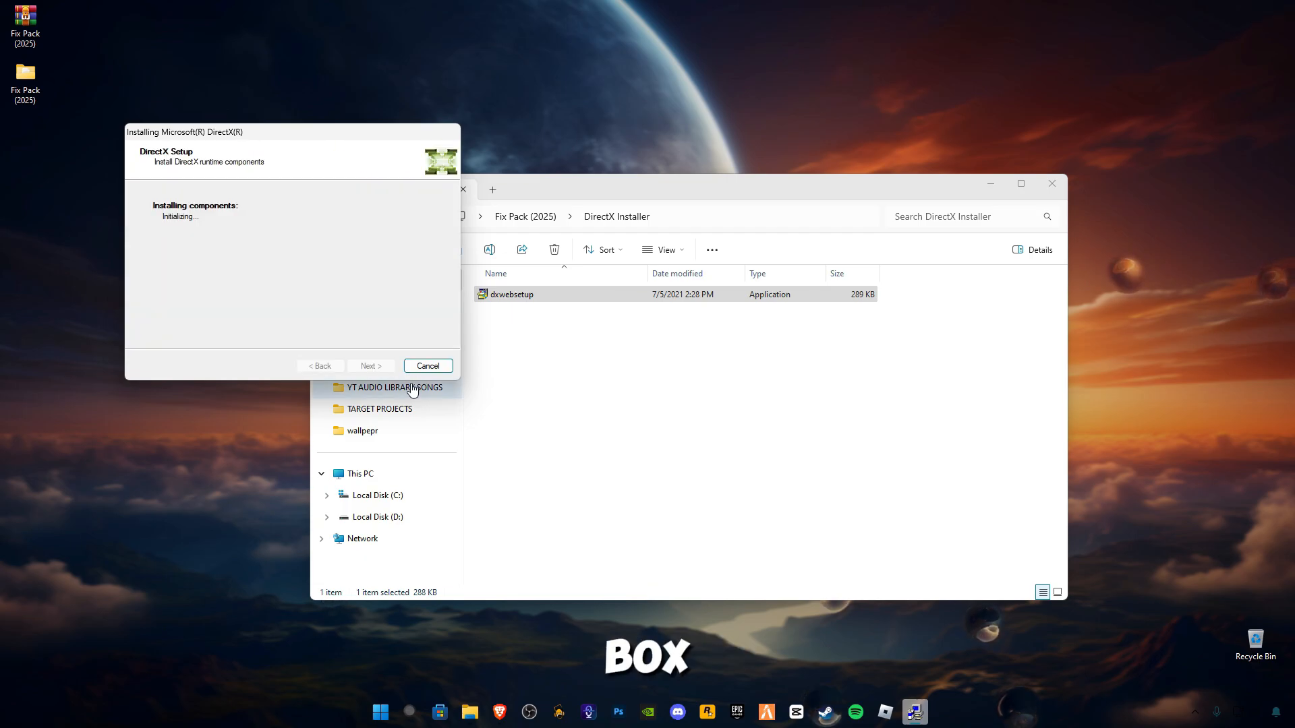
mouse_move(645, 436)
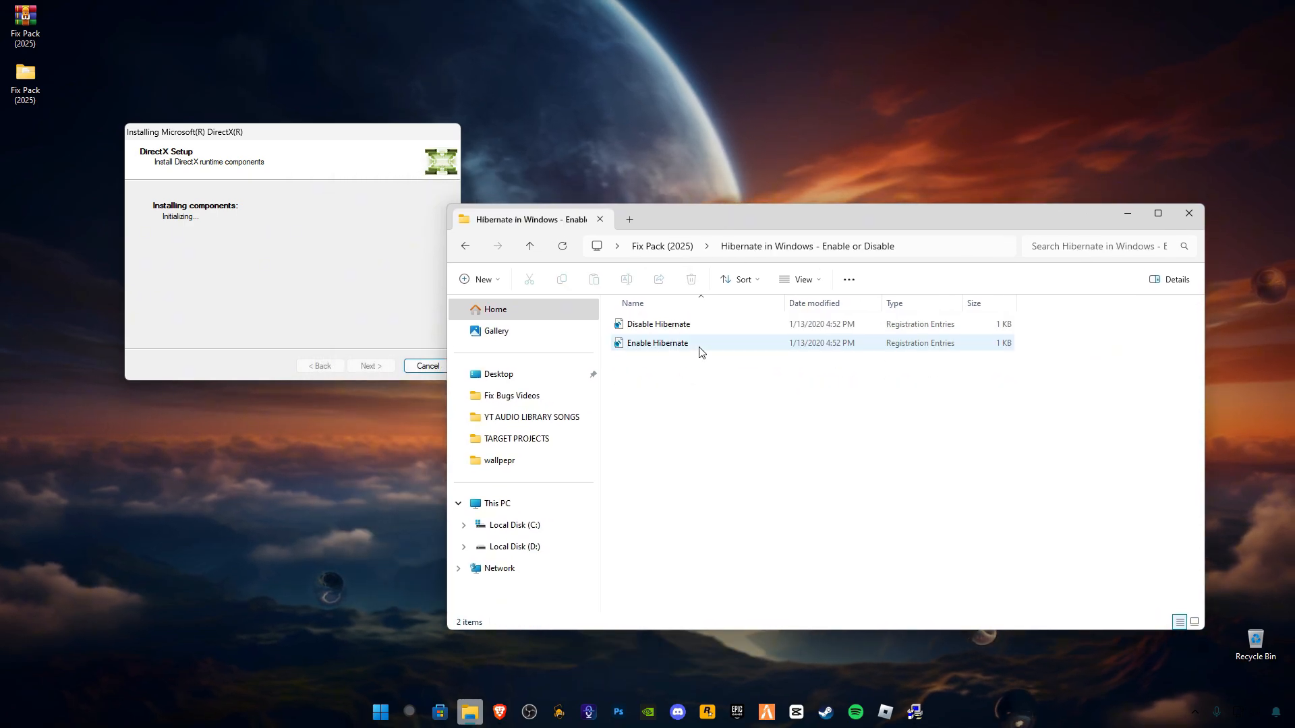
Step: Merge Disable Hibernate.reg into the registry and return to the Fix Pack (2025) folder
left_click(658, 324)
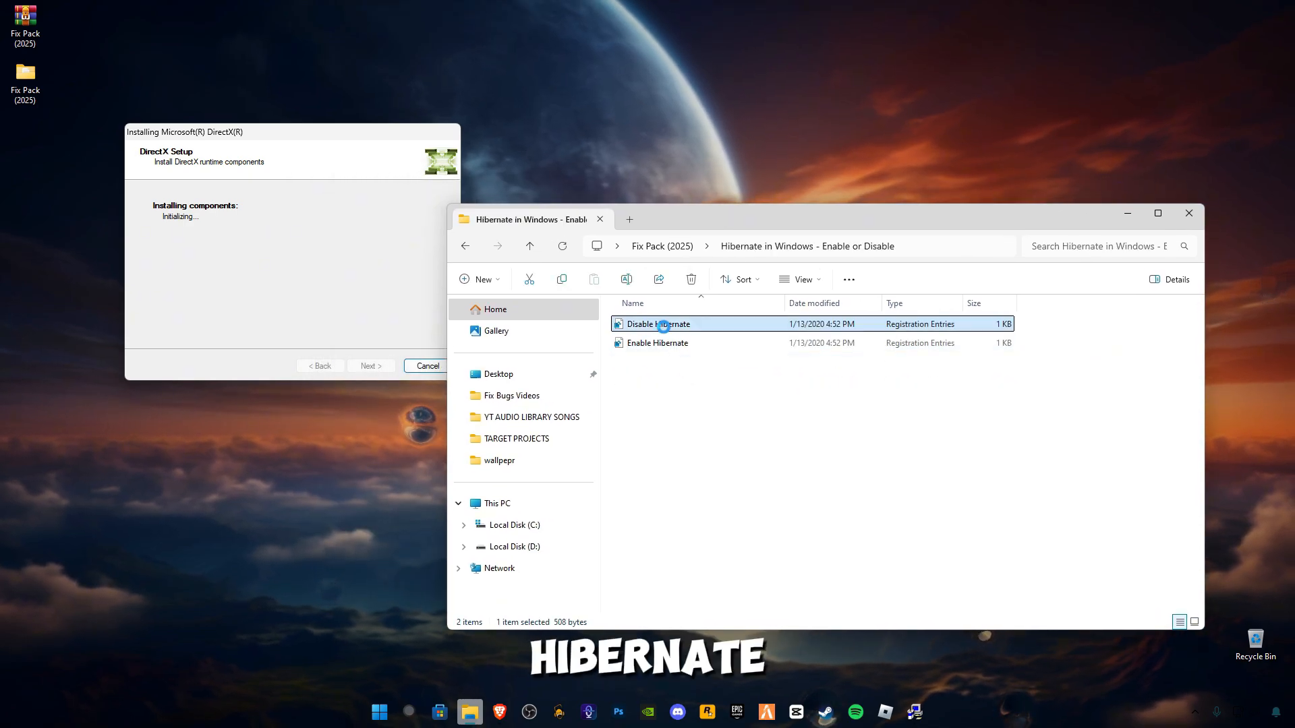
double_click(657, 323)
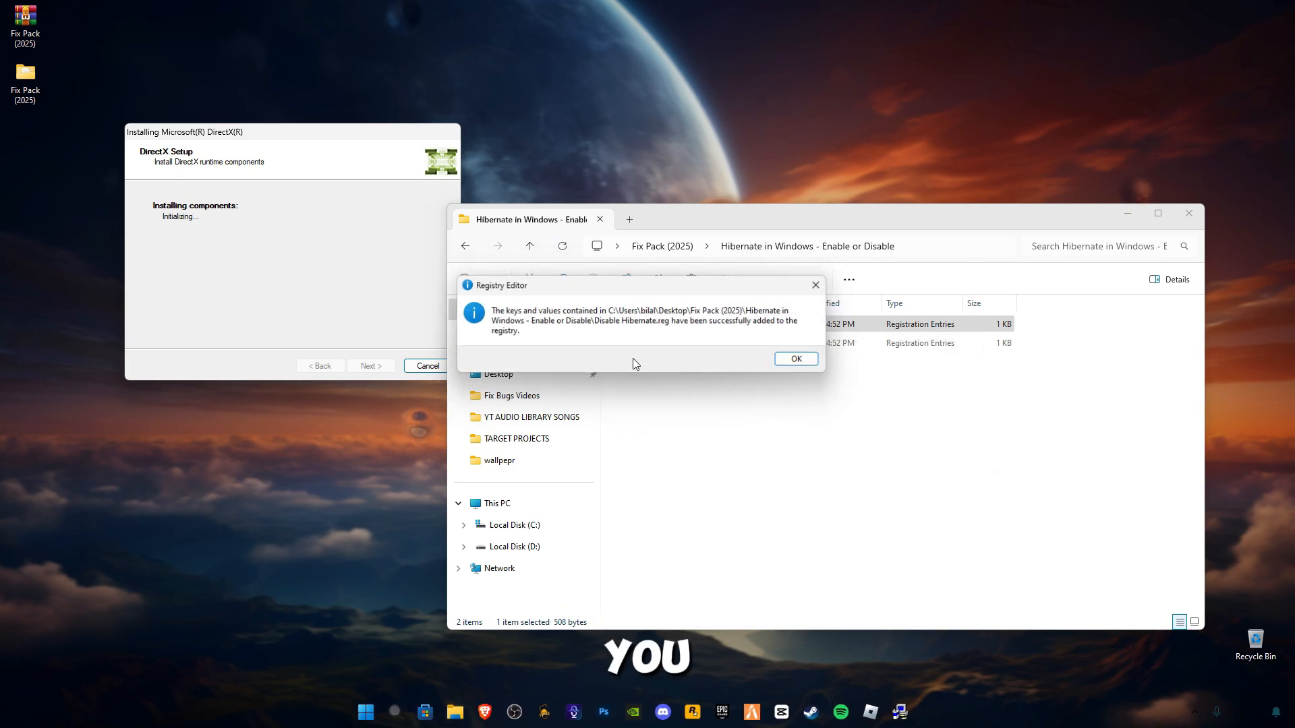
left_click(793, 358)
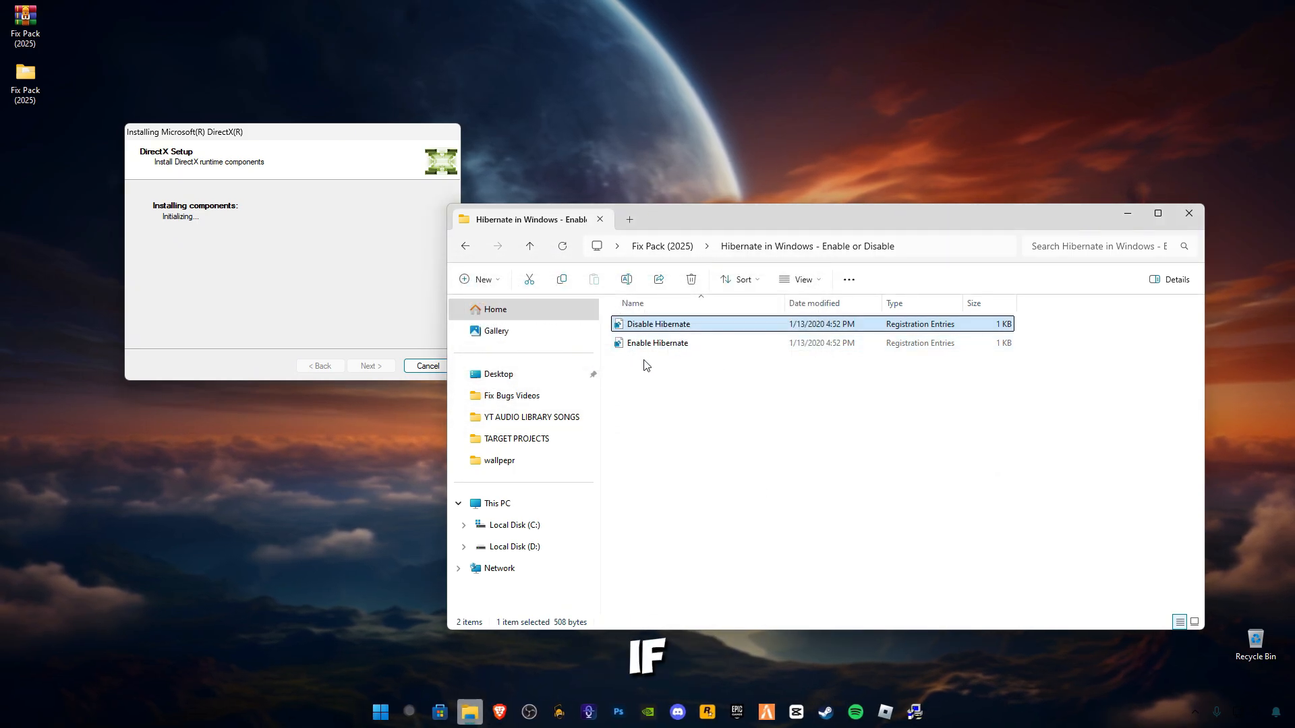
left_click(464, 245)
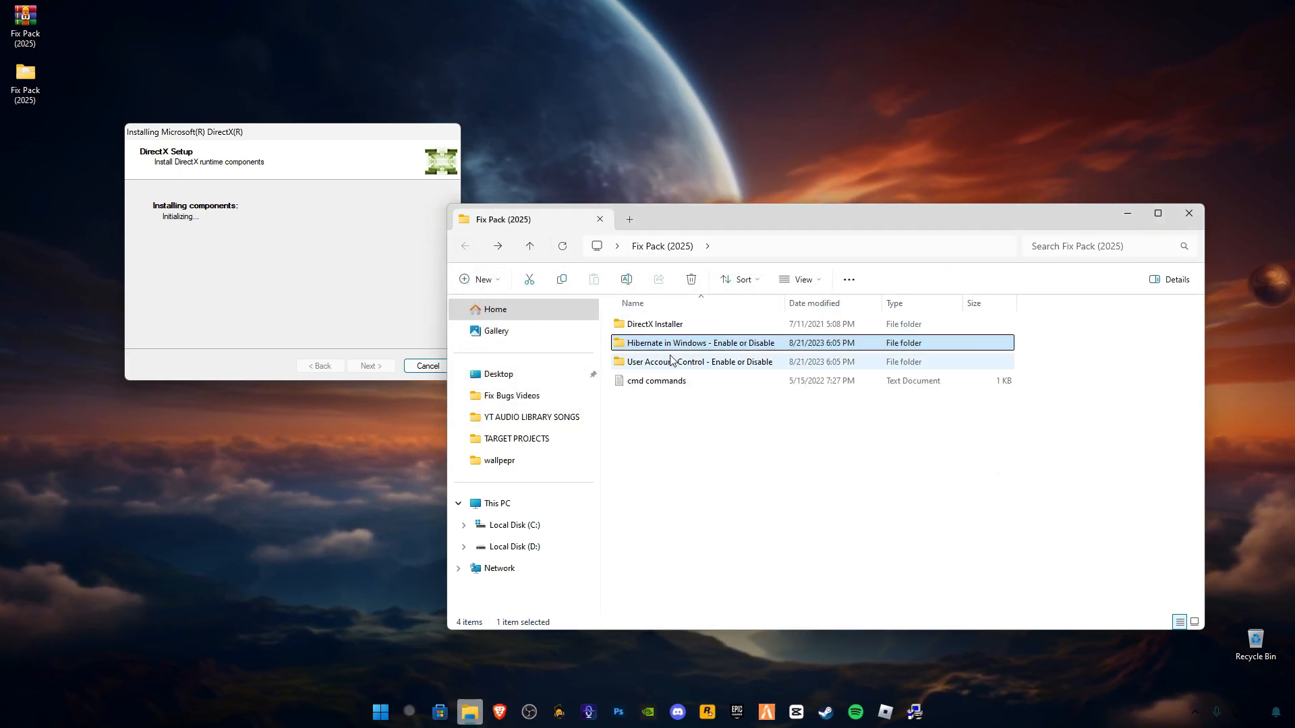
mouse_move(669, 369)
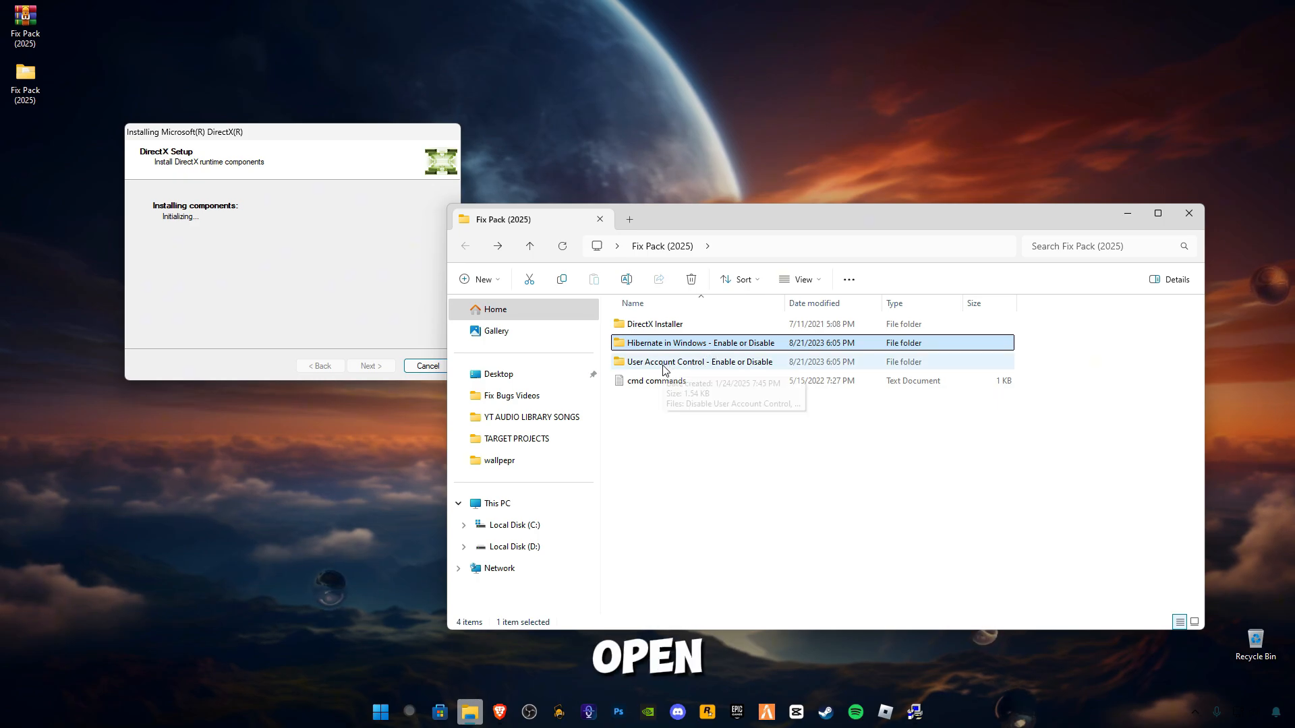
Step: Merge Disable User Account Control.reg, confirming the prompt, and return to Fix Pack (2025)
double_click(698, 361)
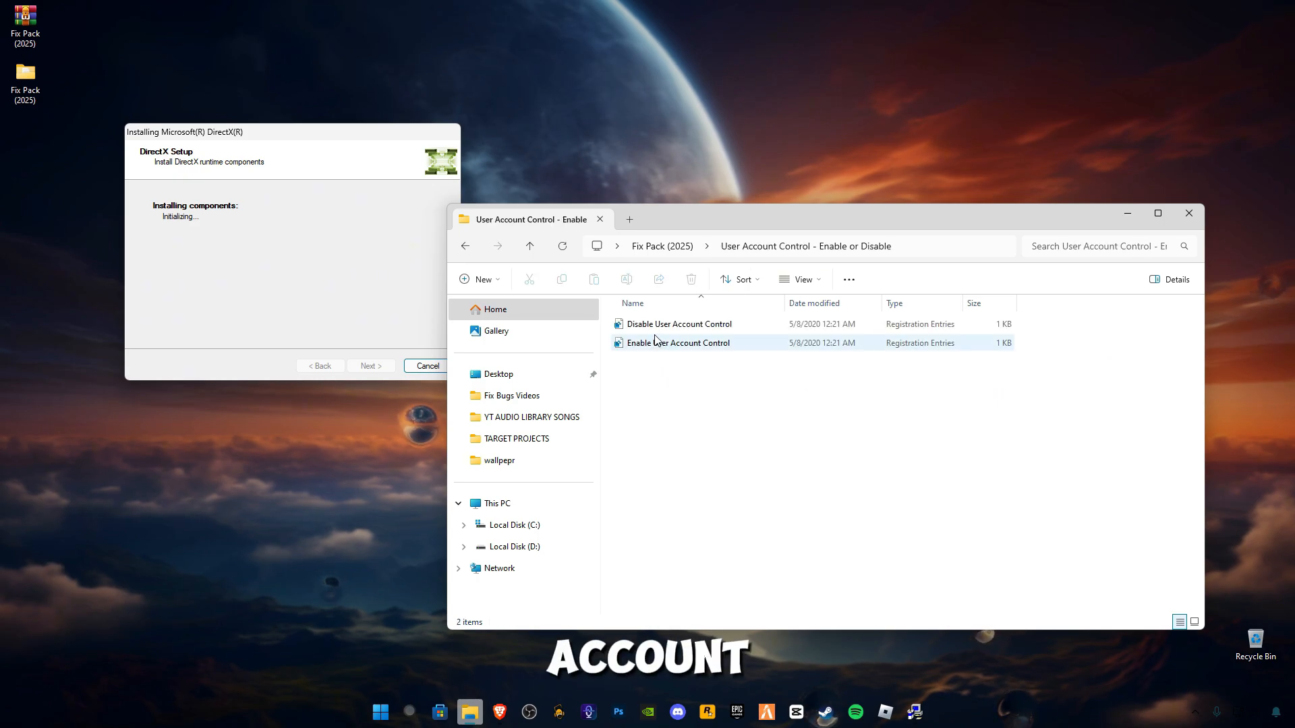
double_click(679, 324)
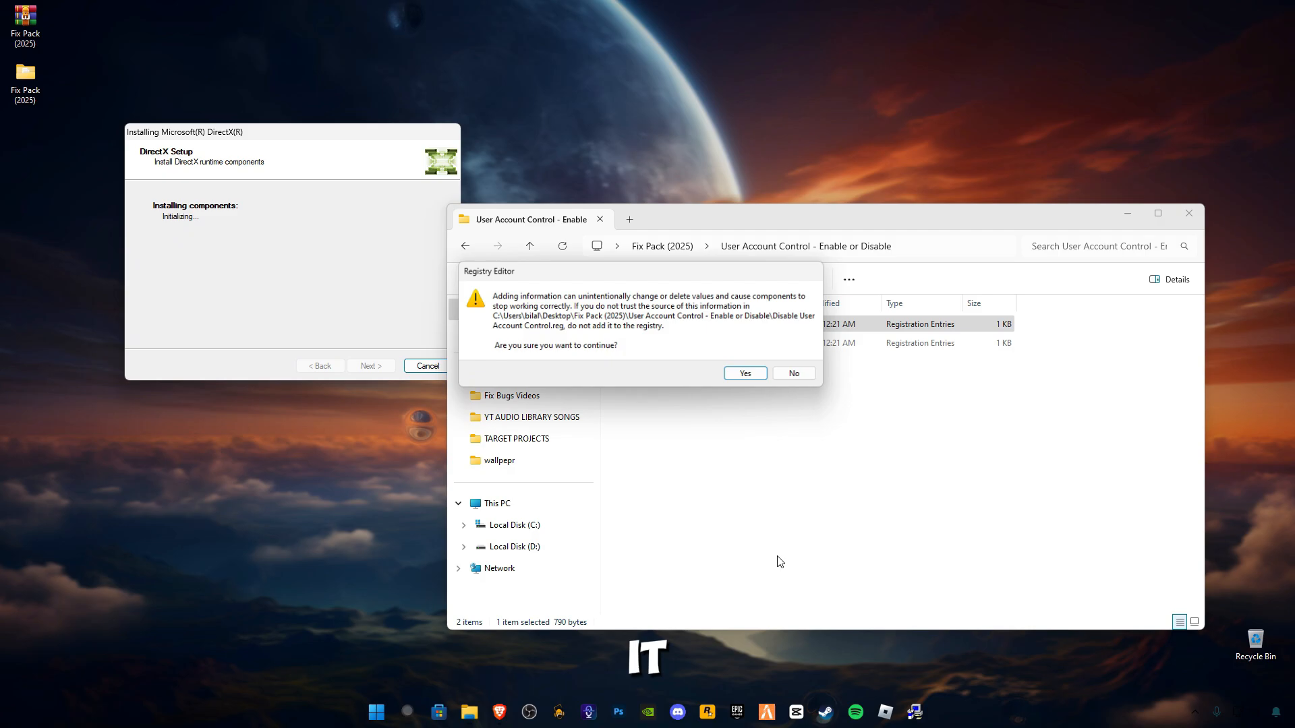
left_click(743, 372)
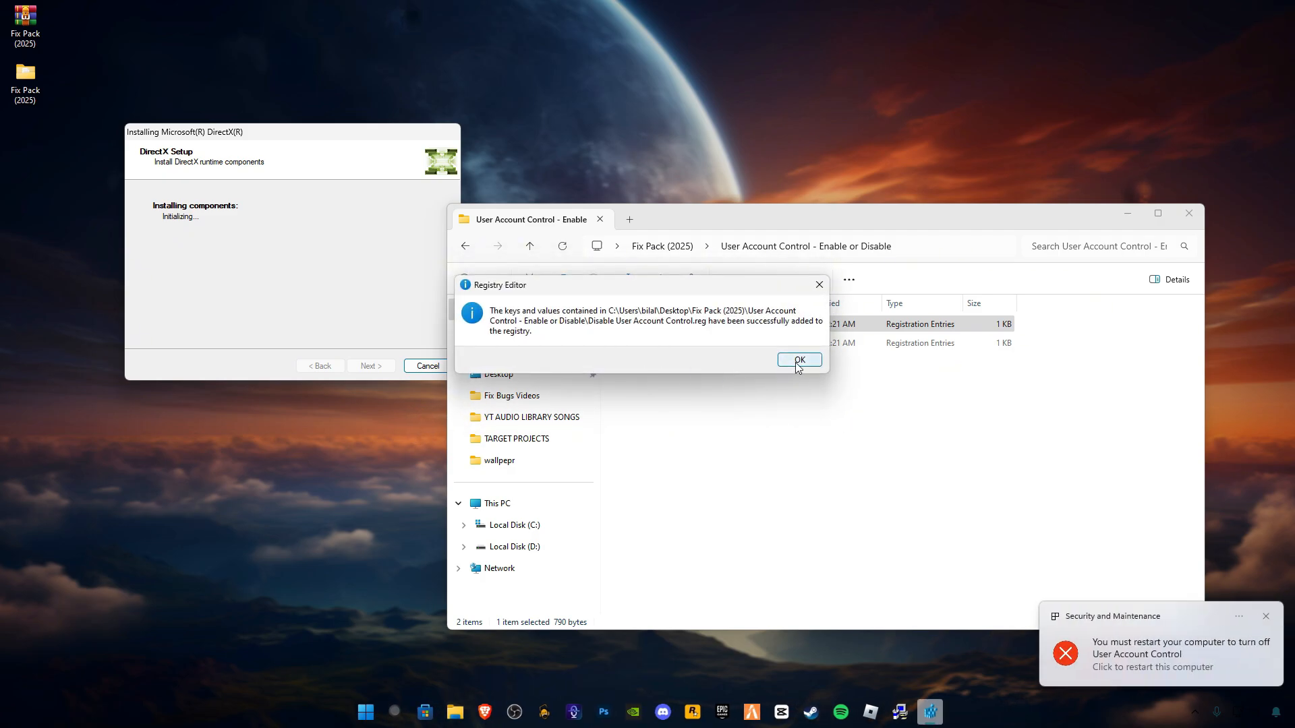
left_click(797, 358)
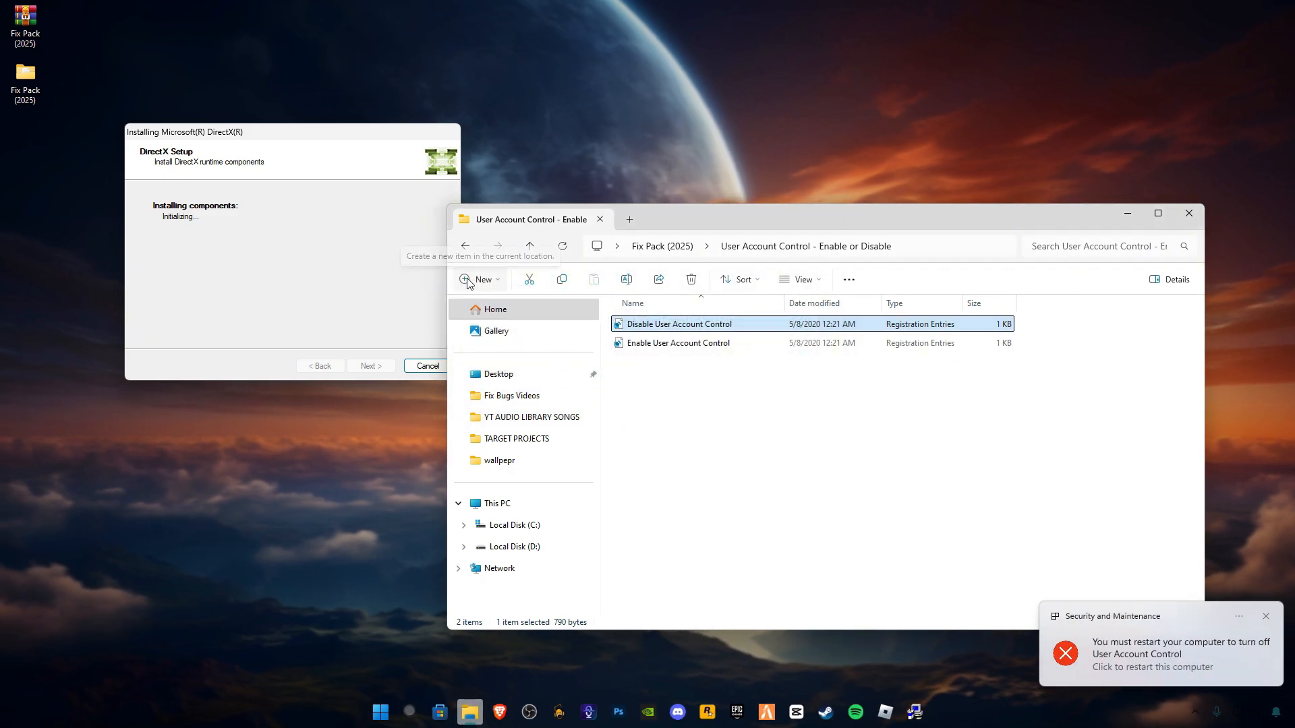
left_click(464, 245)
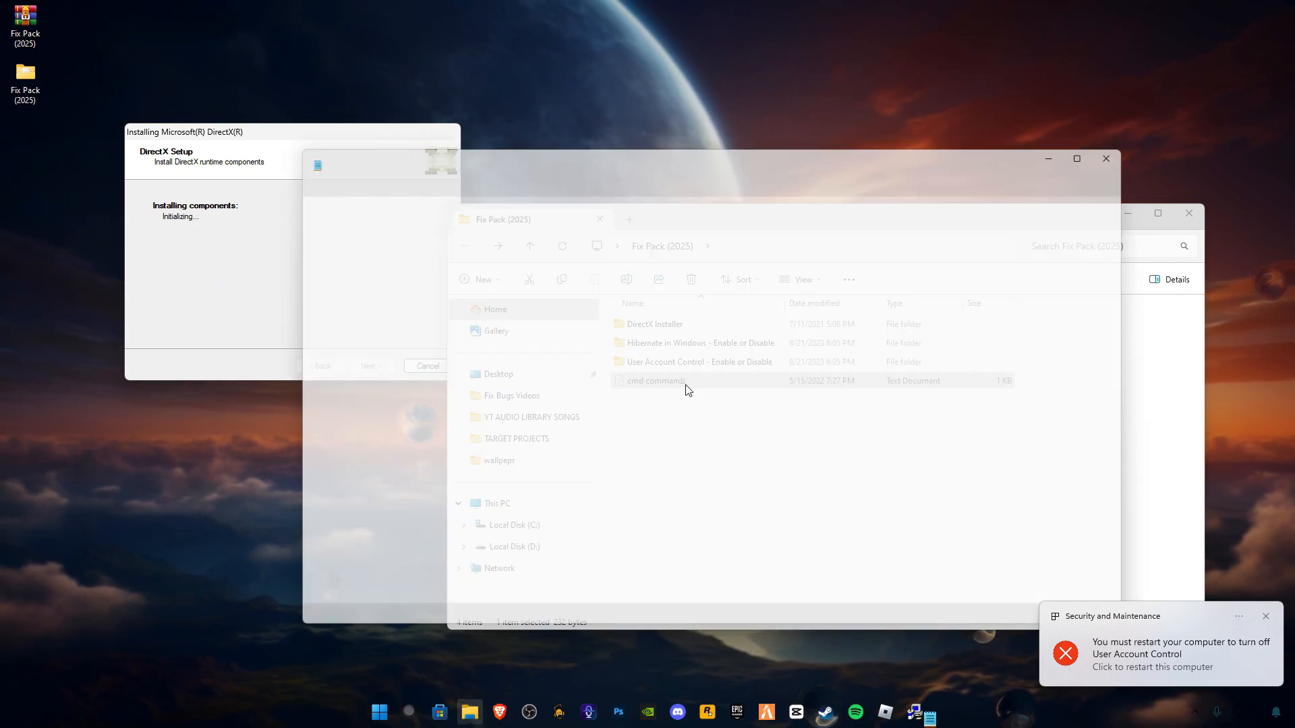
Step: Open cmd commands.txt in Notepad and finish the DirectX setup wizard
double_click(655, 380)
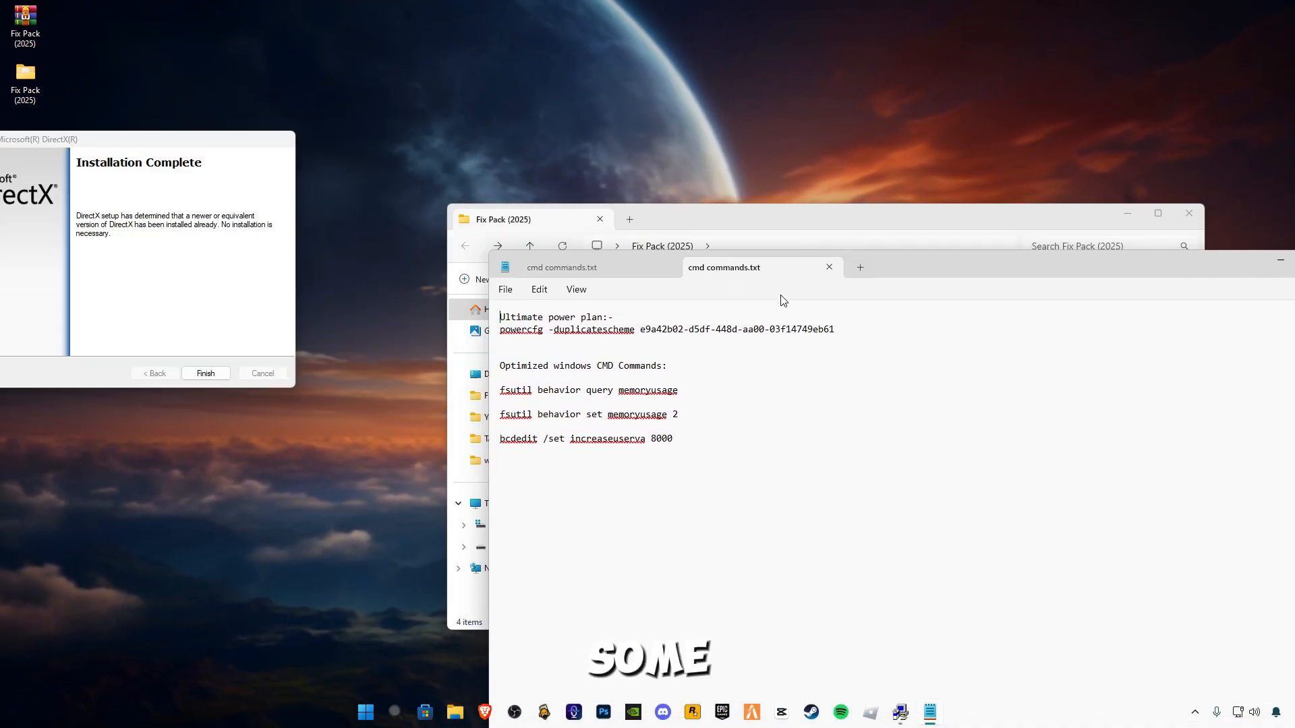
left_click_drag(165, 139, 347, 92)
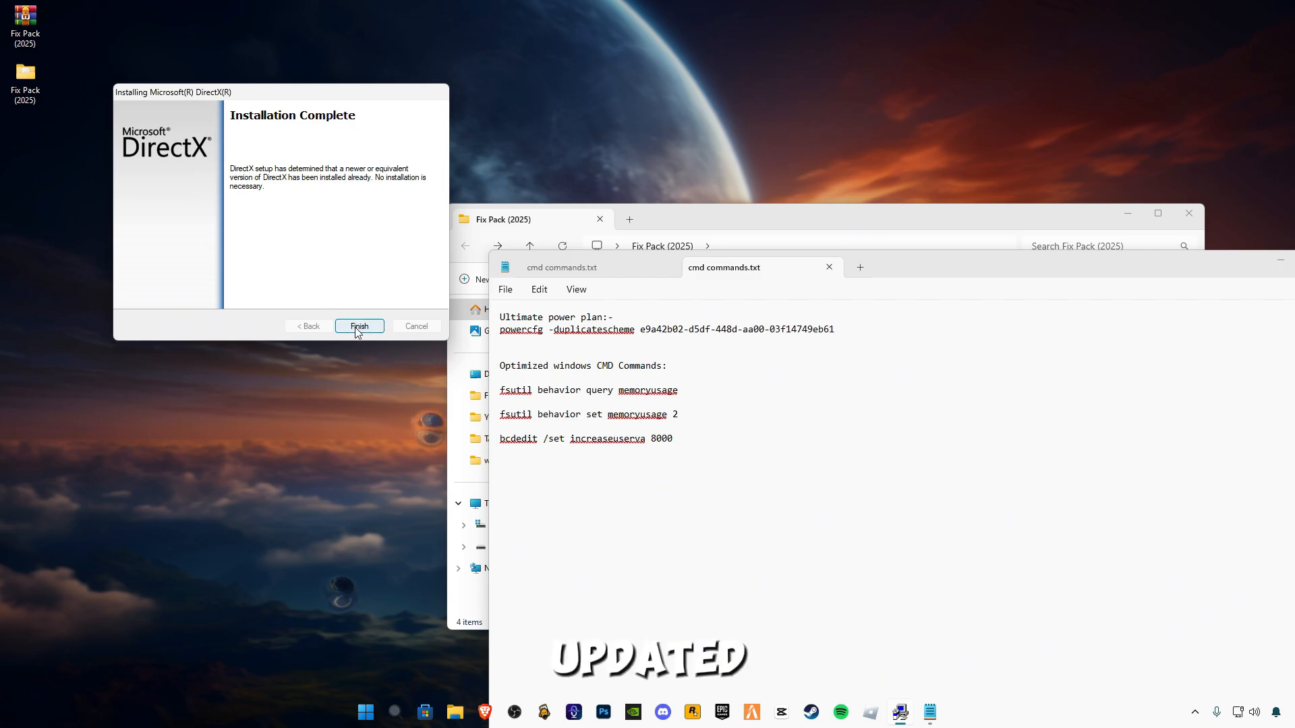
left_click(359, 325)
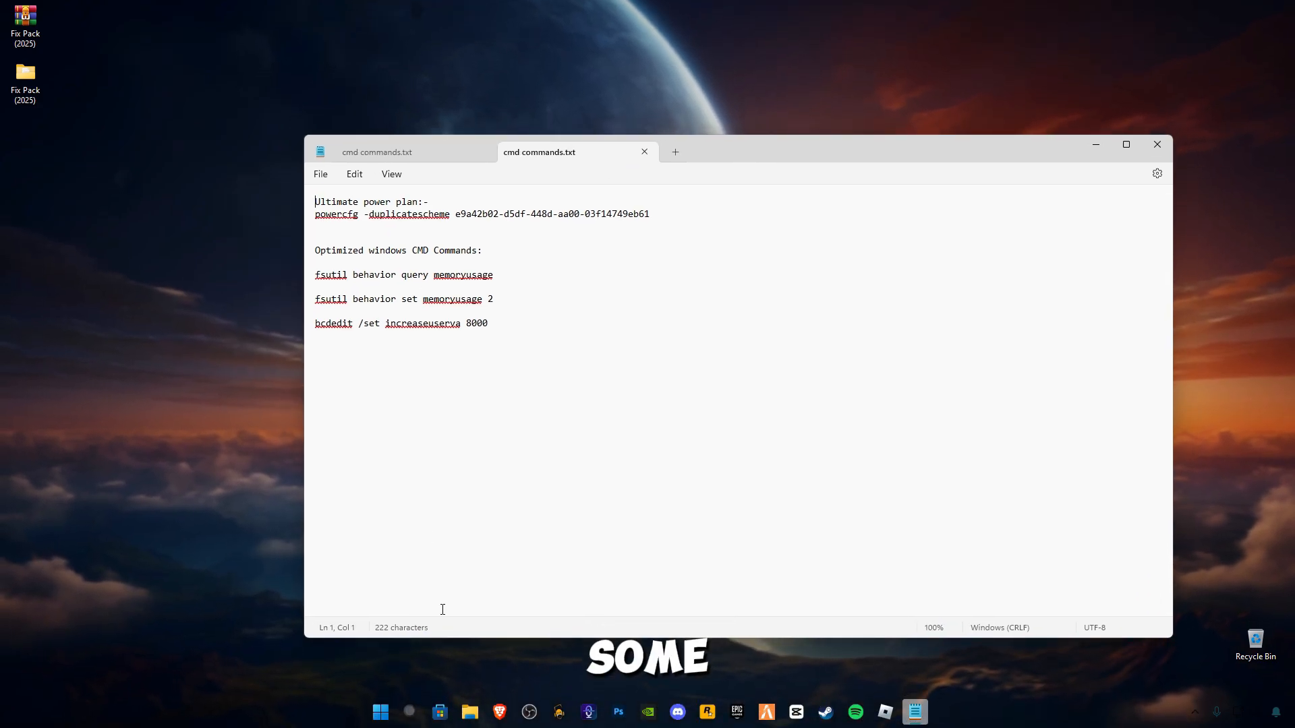
left_click(379, 710)
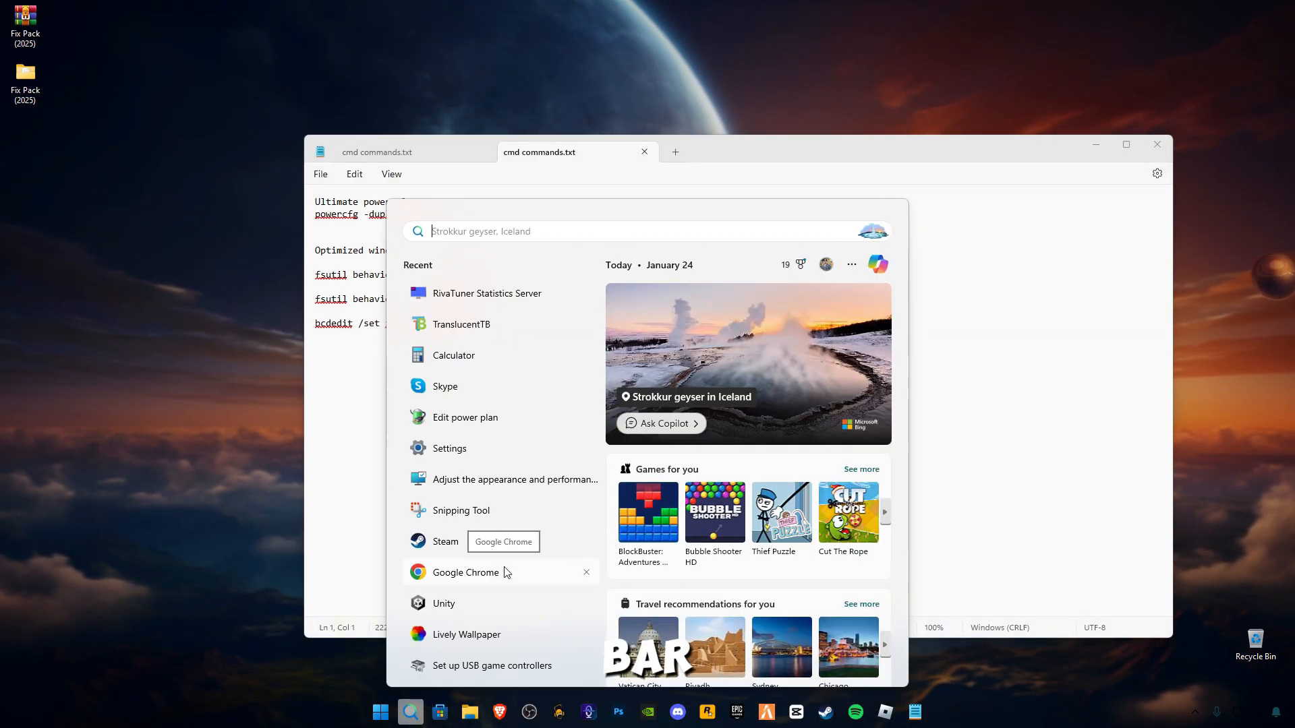
Step: Search Start for cmd and launch Command Prompt as administrator
type("cmd")
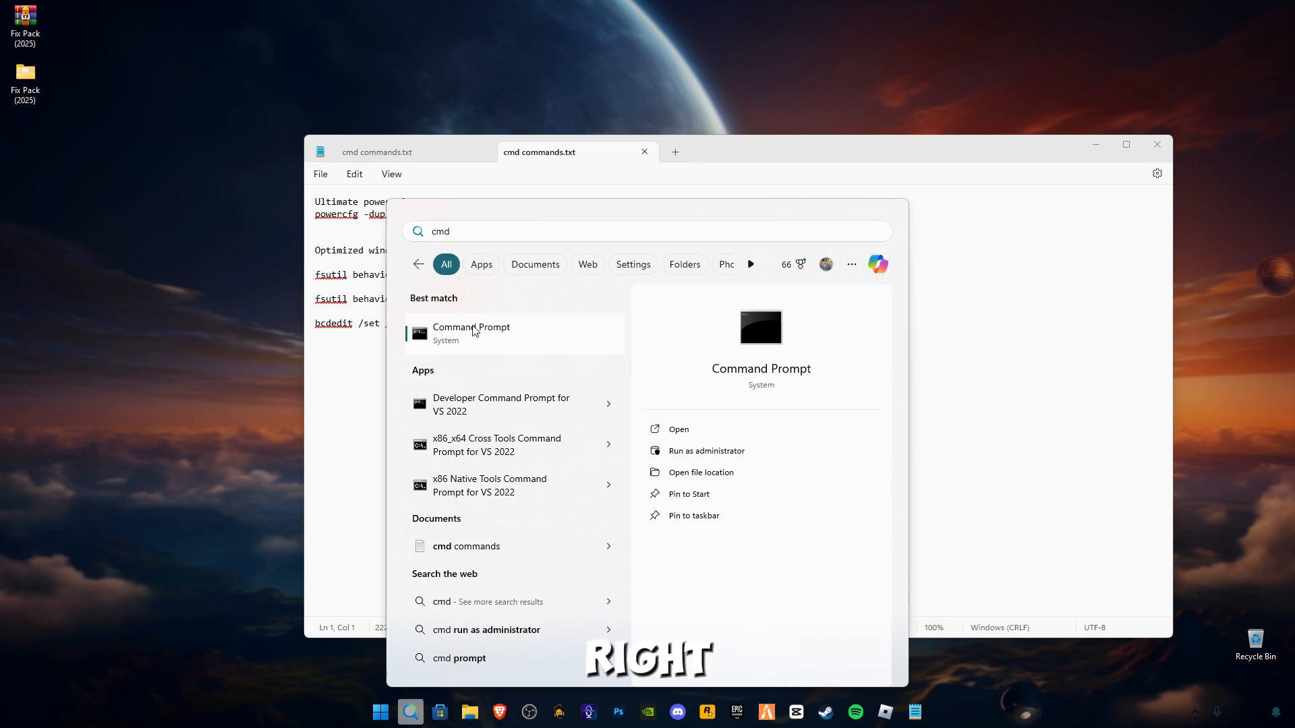
right_click(470, 333)
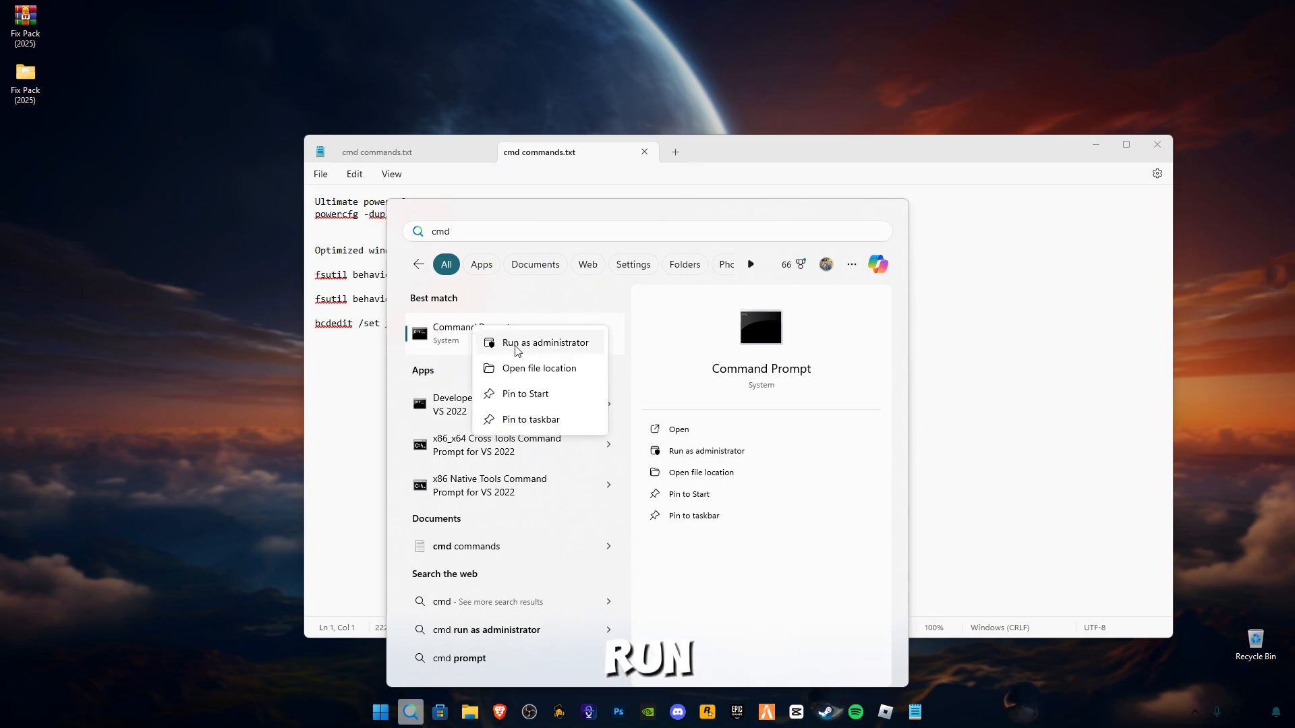
left_click(543, 342)
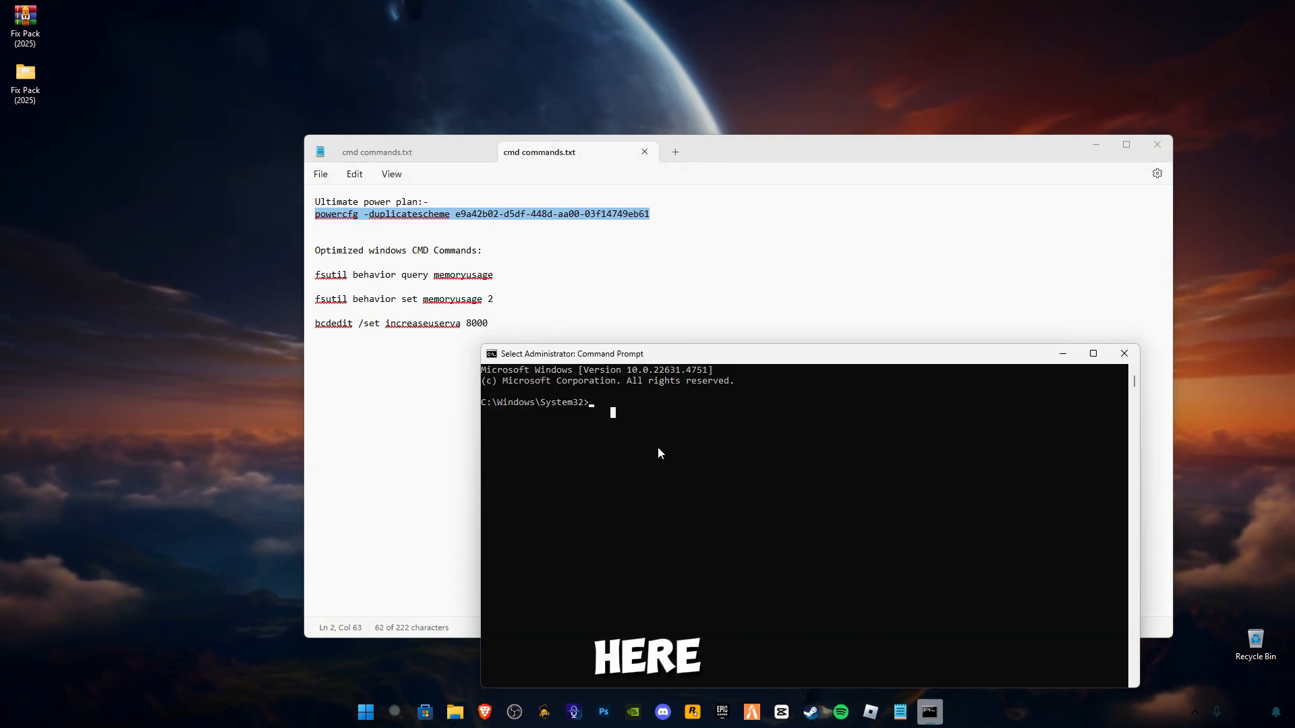
Step: Paste and run the remaining performance command, then exit the admin Command Prompt
key("ctrl+v")
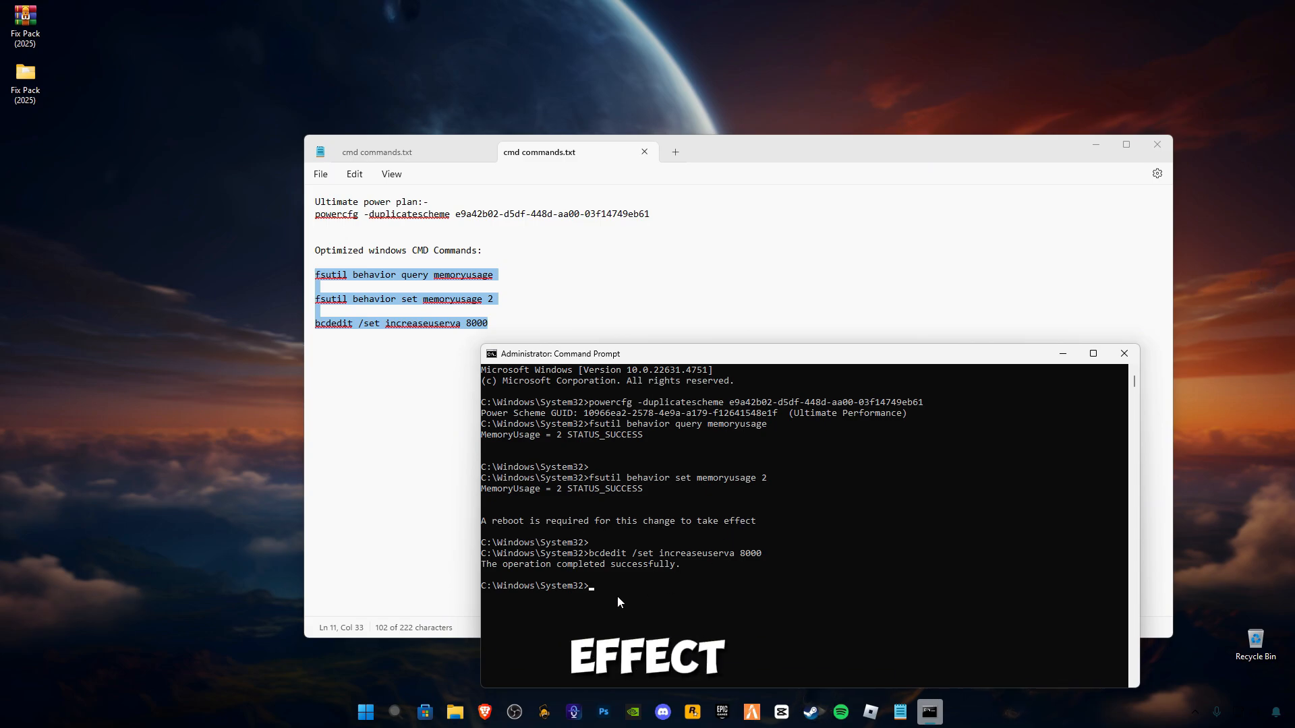
type("exi")
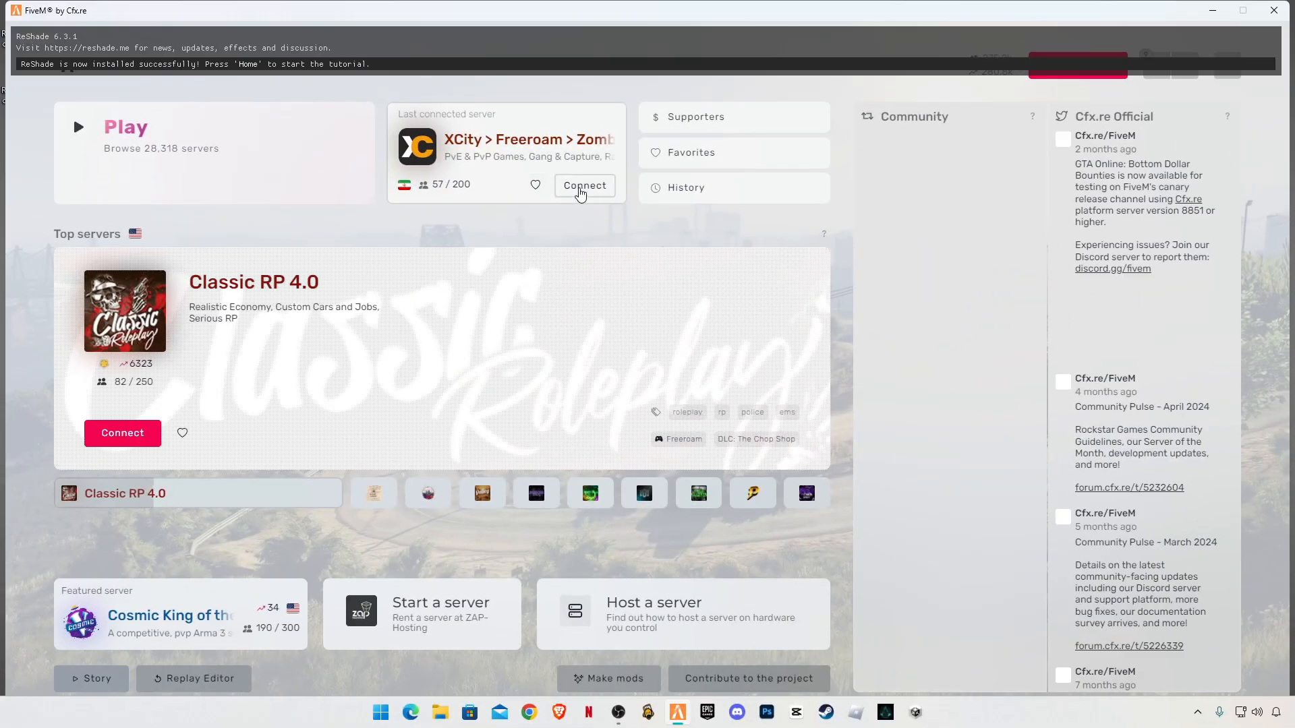
Step: Connect to the last-played XCity server and load into the game world
left_click(584, 185)
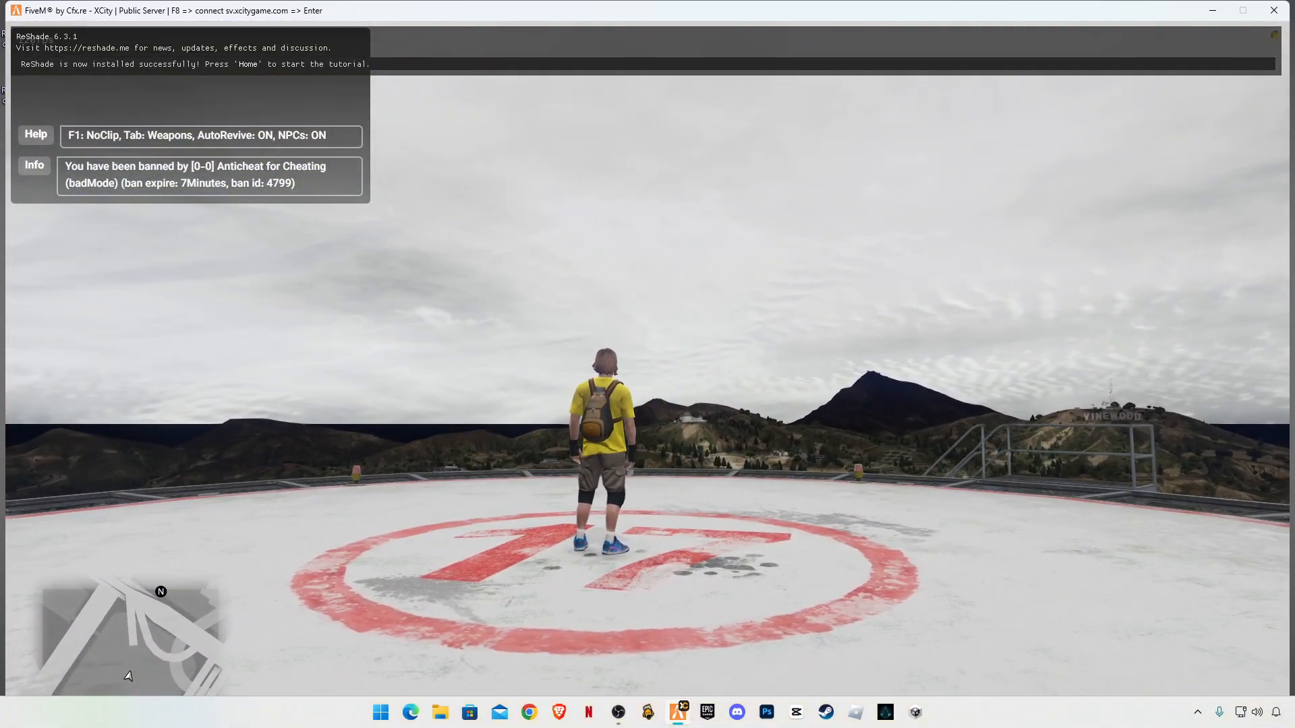
Step: From the pause menu enter Graphics settings and confirm Yes to keep the new video settings
key("Escape")
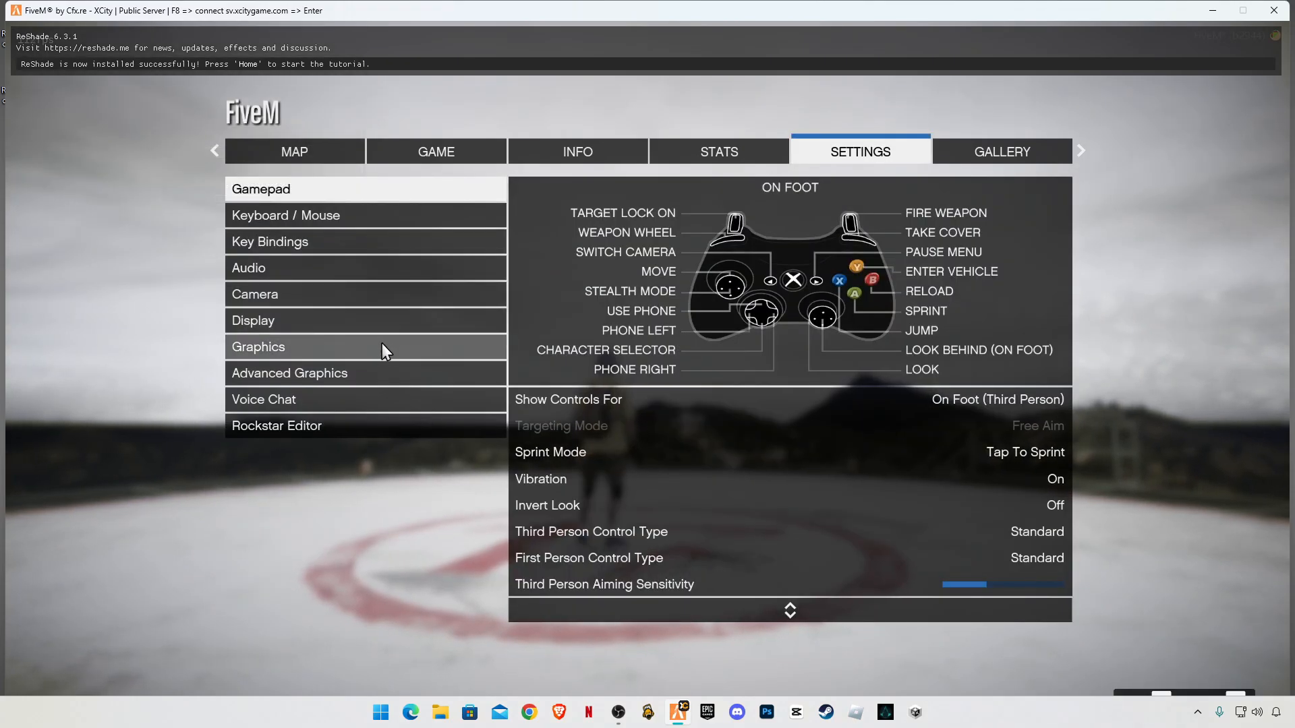
left_click(289, 372)
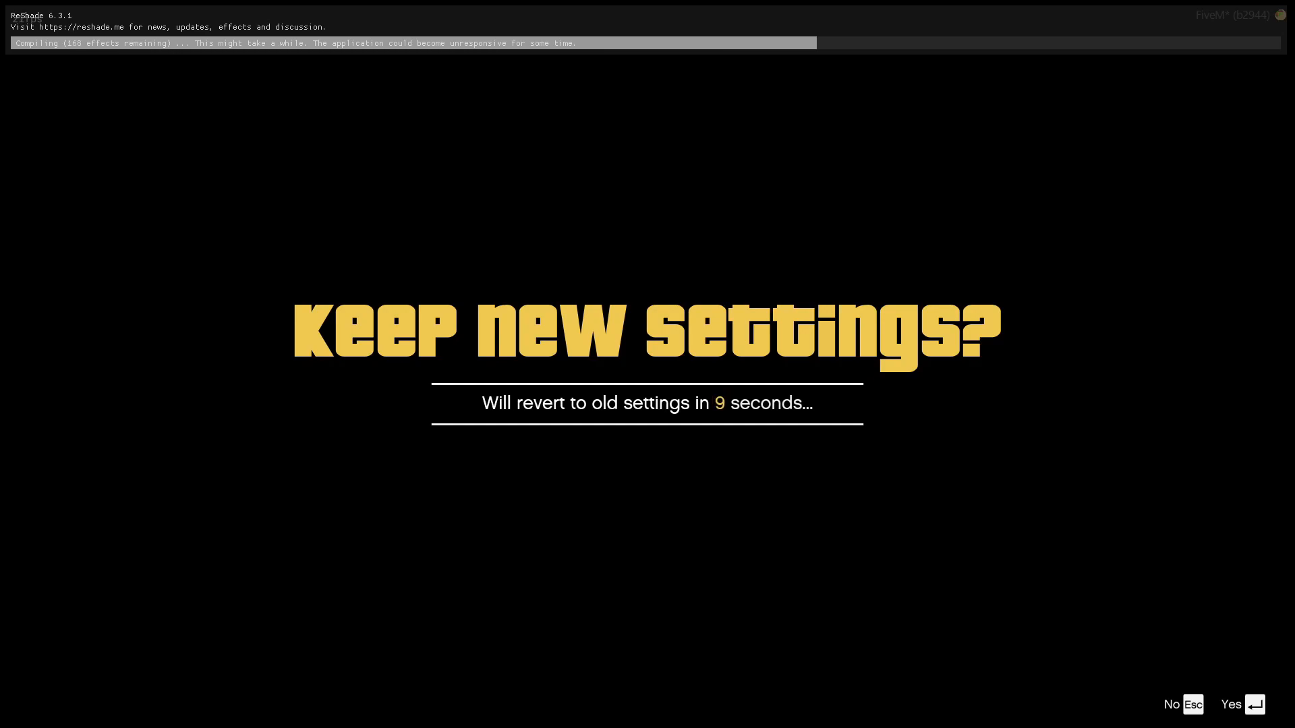
left_click(1230, 704)
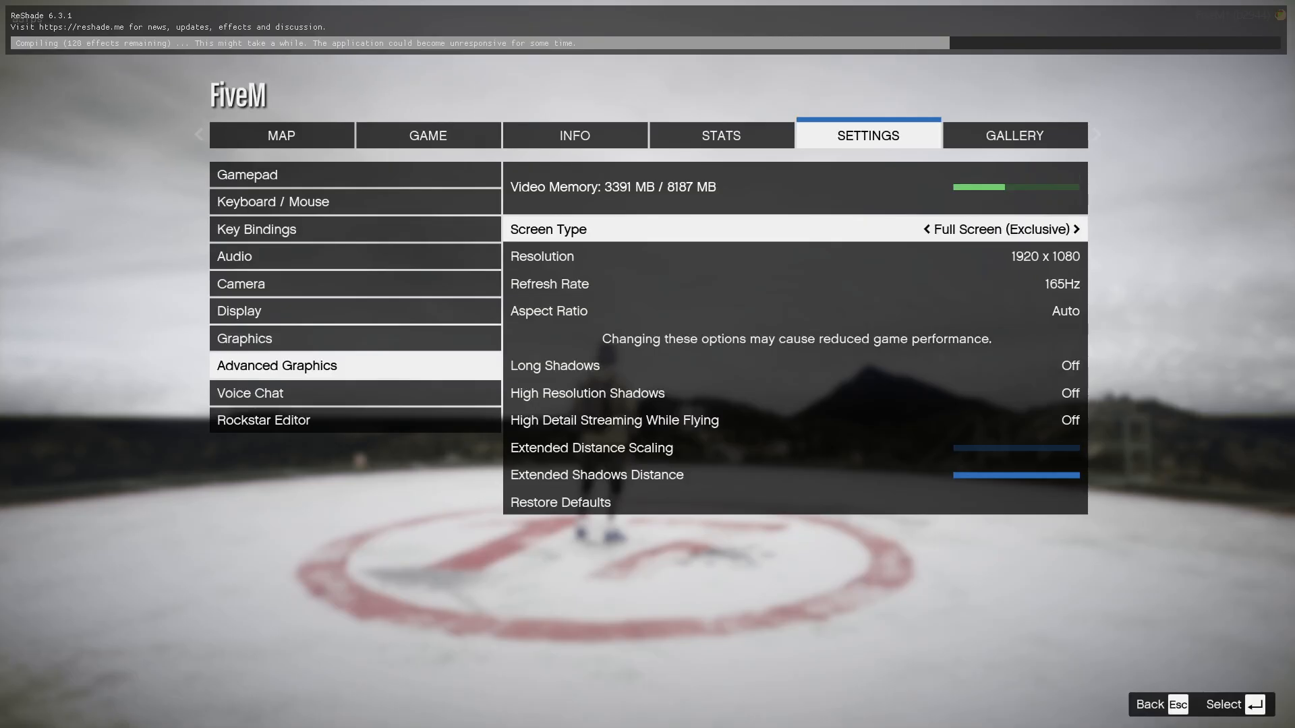